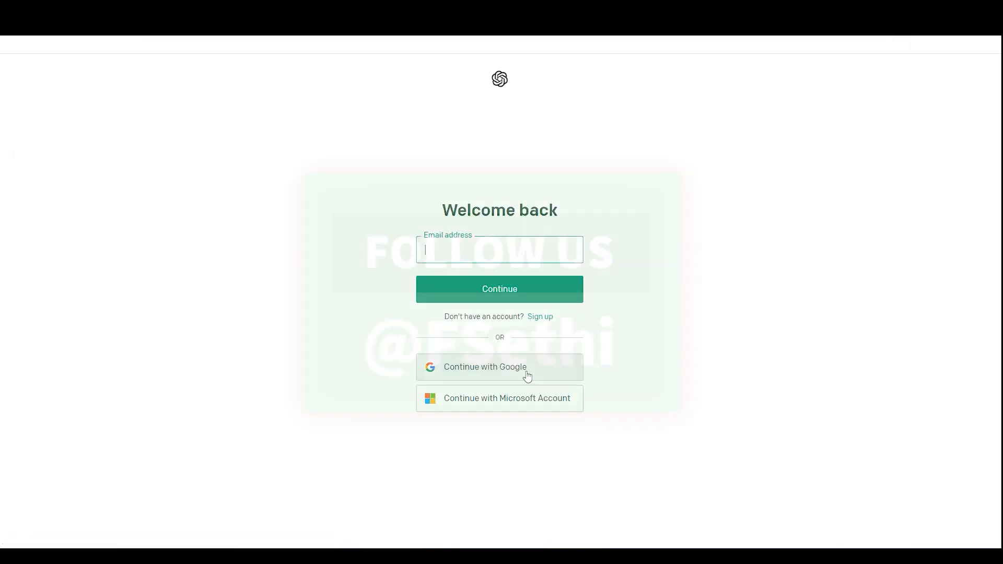
# Sign in to DALL·E 2 with a Google account.
pyautogui.click(484, 367)
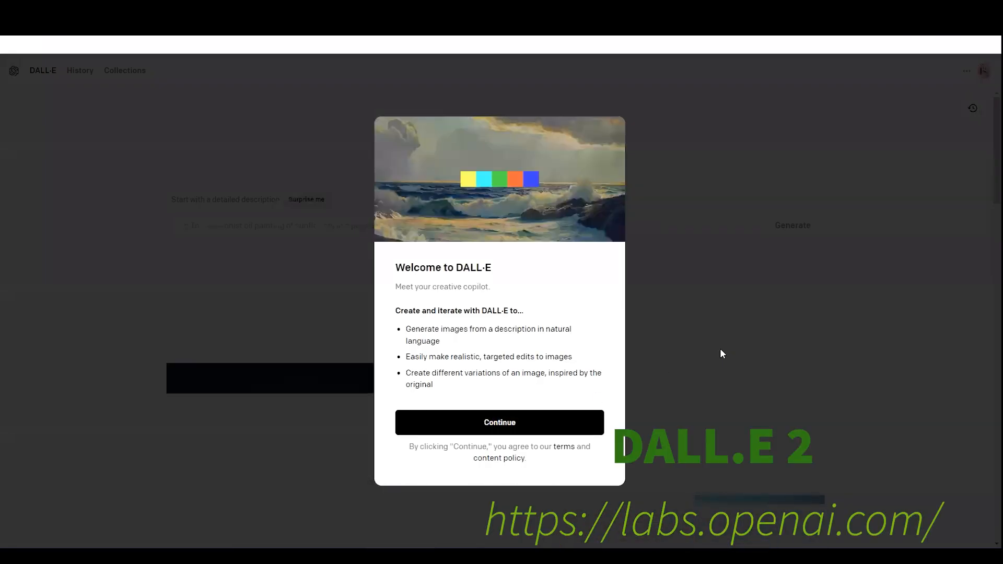
# Dismiss the welcome introduction and the free-credits notice to start creating.
pyautogui.click(498, 422)
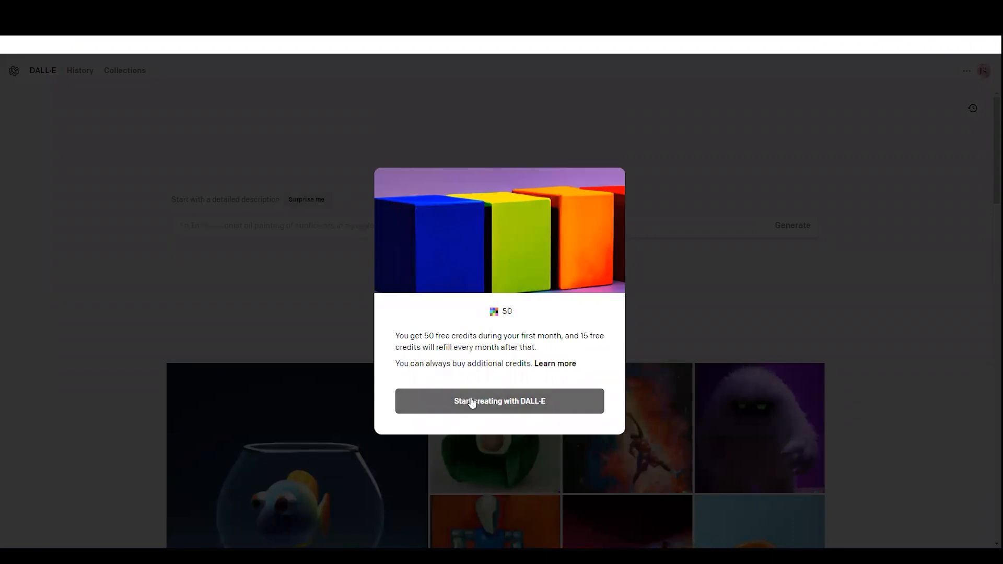
pyautogui.moveTo(493, 401)
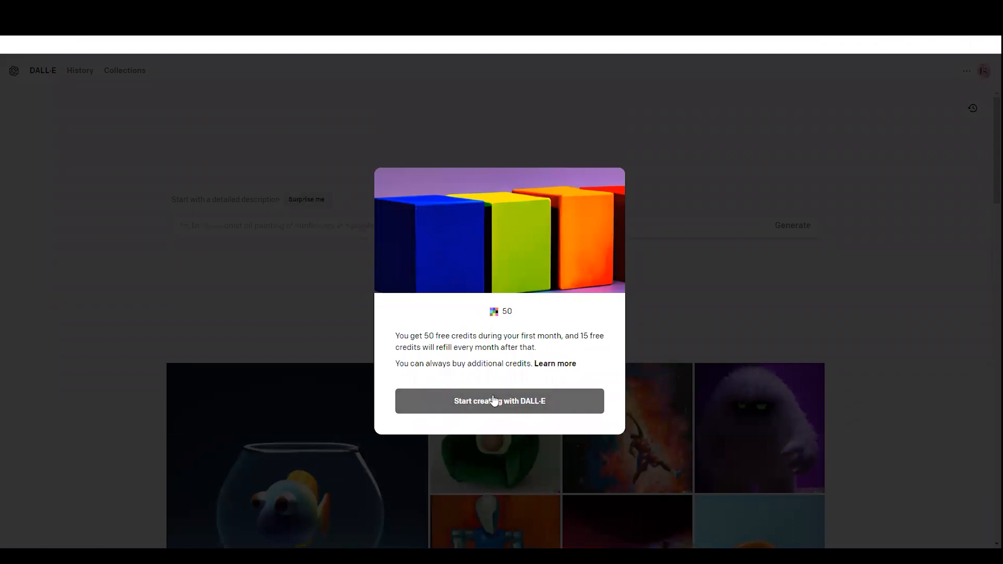
pyautogui.click(499, 402)
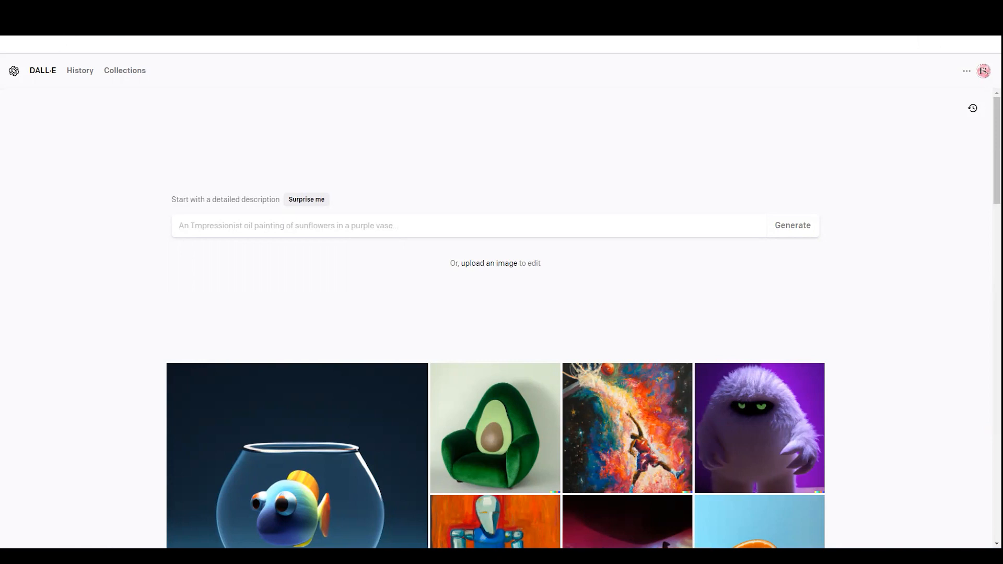
# Browse the example gallery and begin typing a new description starting 'A un'.
pyautogui.click(447, 226)
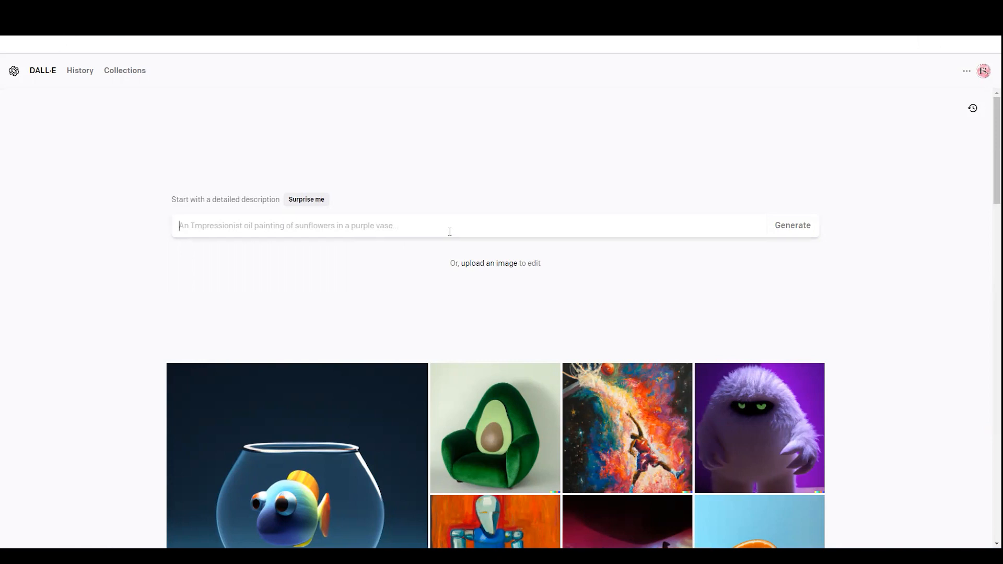
pyautogui.scroll(-3)
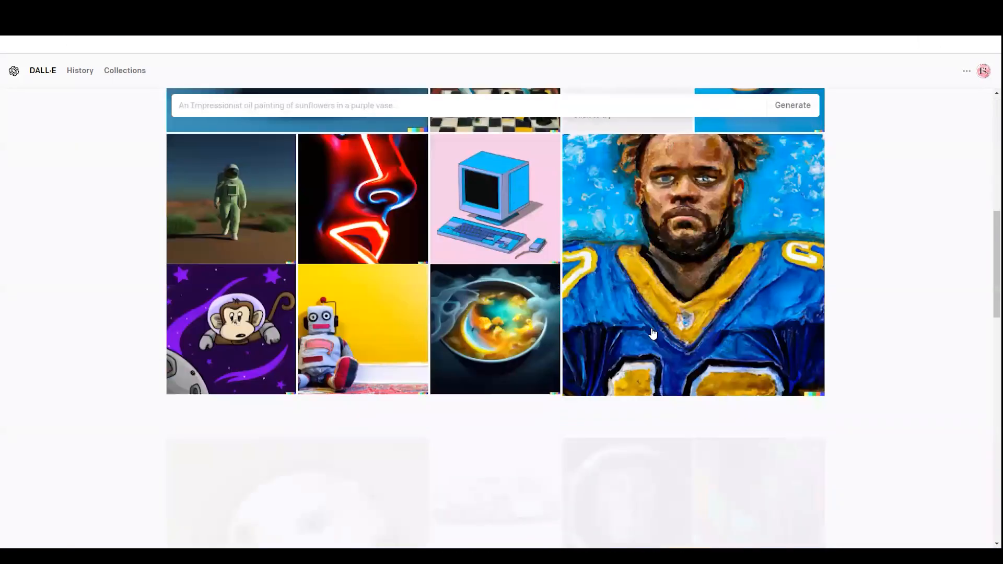
pyautogui.scroll(-3)
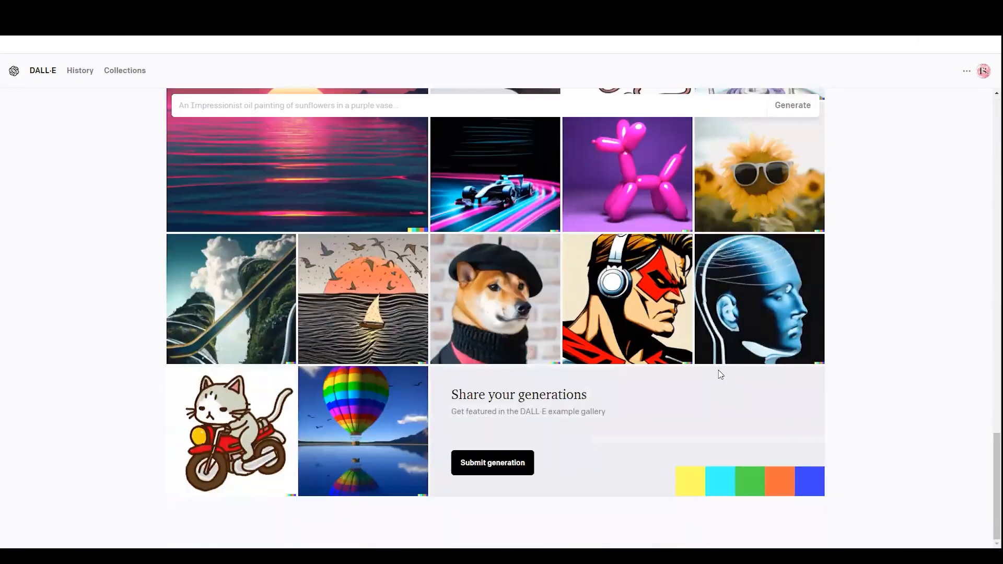
pyautogui.scroll(-3)
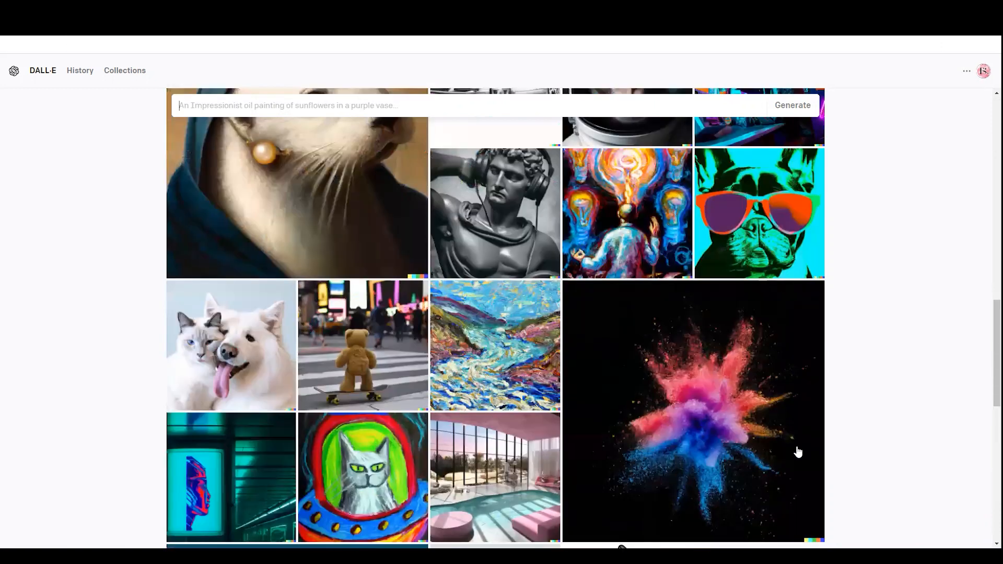
pyautogui.scroll(3)
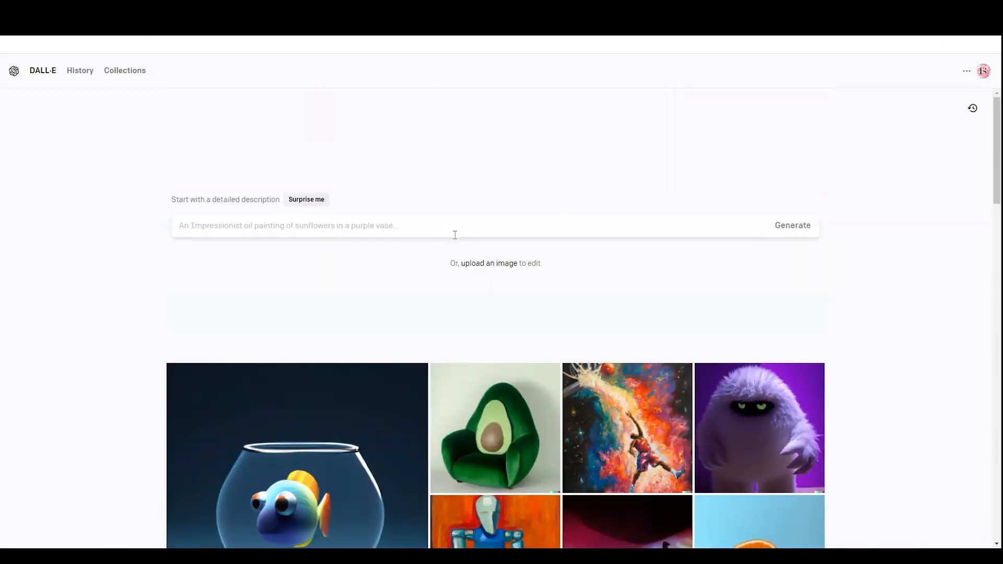
pyautogui.scroll(-3)
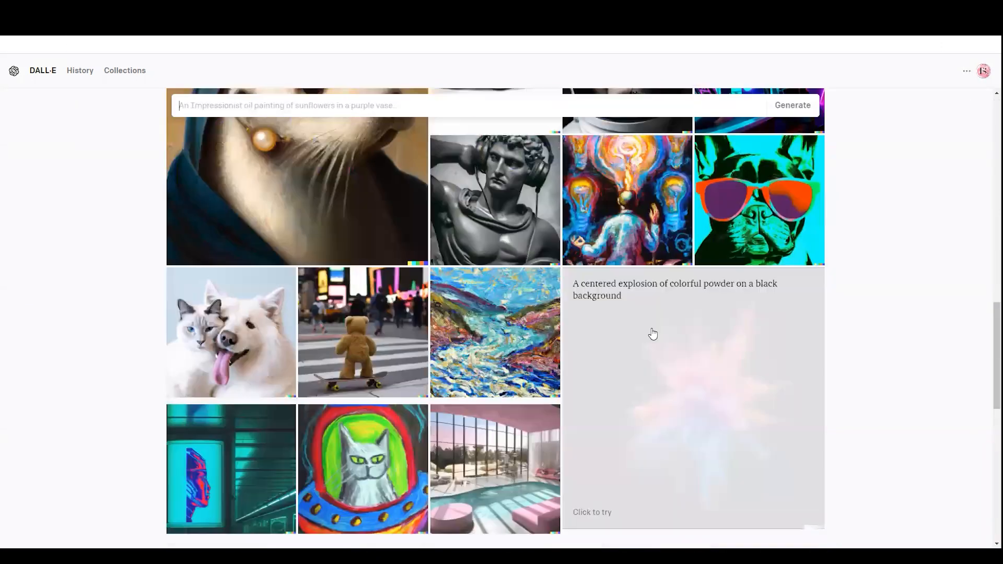
pyautogui.scroll(-3)
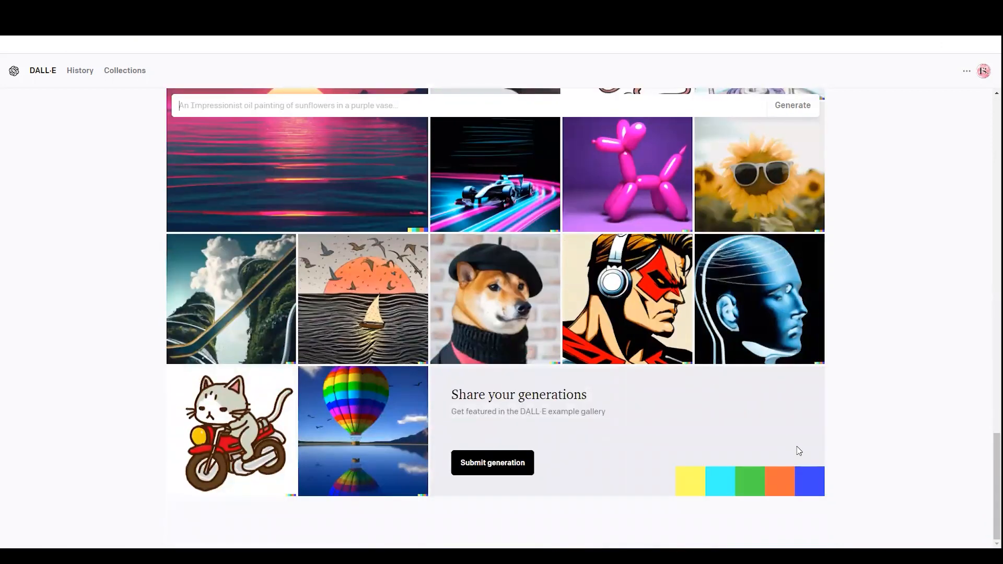
pyautogui.scroll(-3)
pyautogui.write('A un')
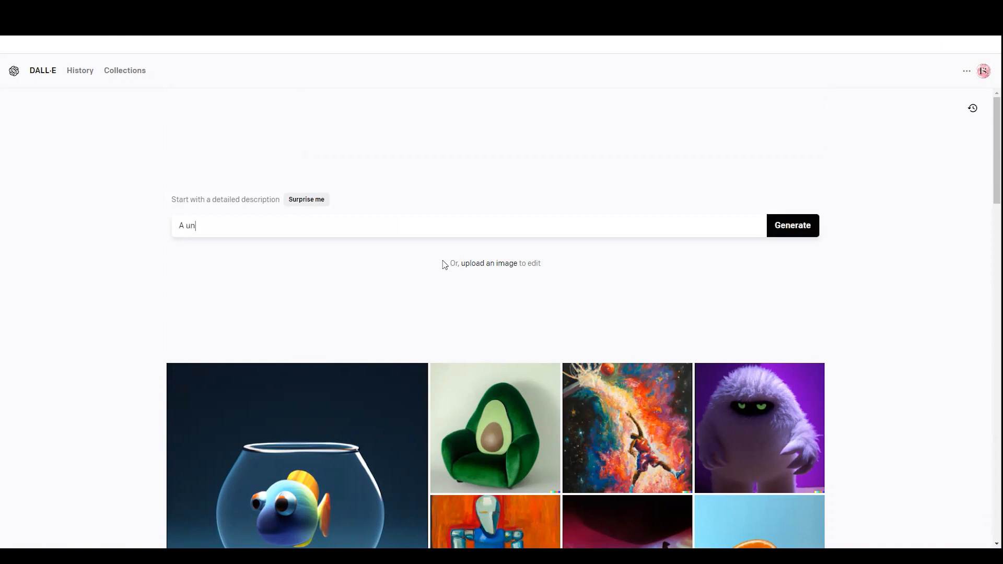
# Describe a unicorn with pink hairband, blue background, red-flowered tree and green 'FS' text top right.
pyautogui.write('icorn with pink hairband')
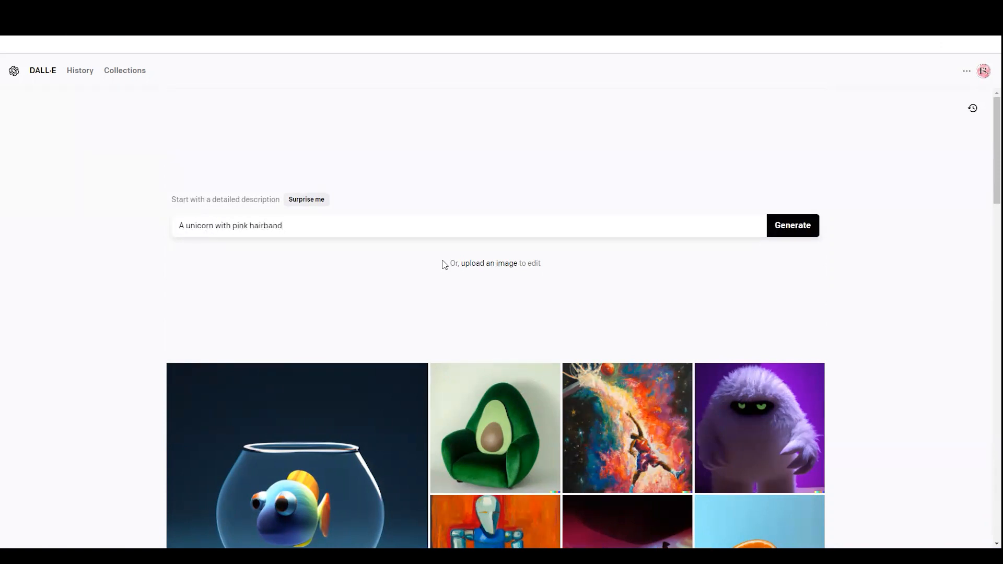
pyautogui.write('with blue backgor')
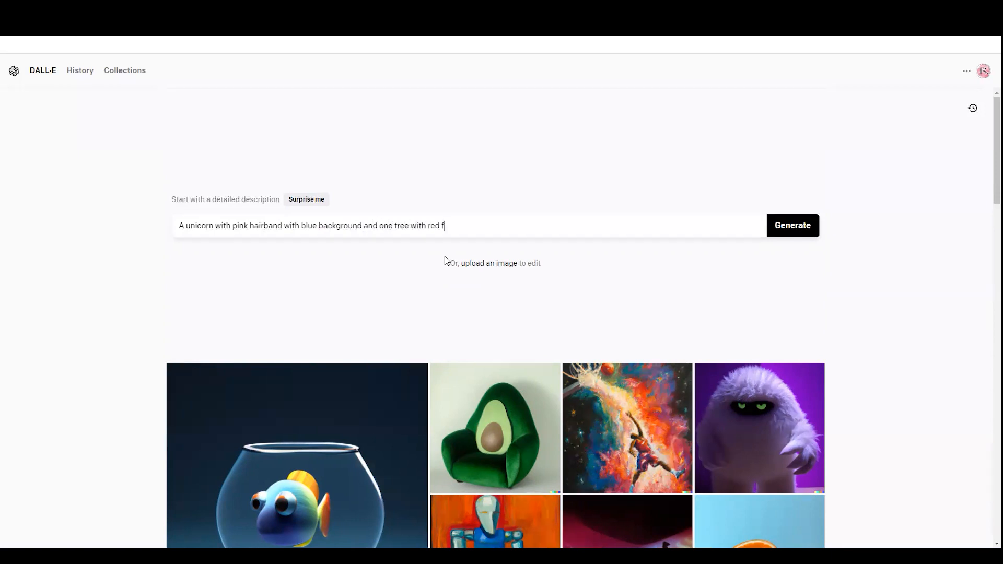
pyautogui.write('lowers')
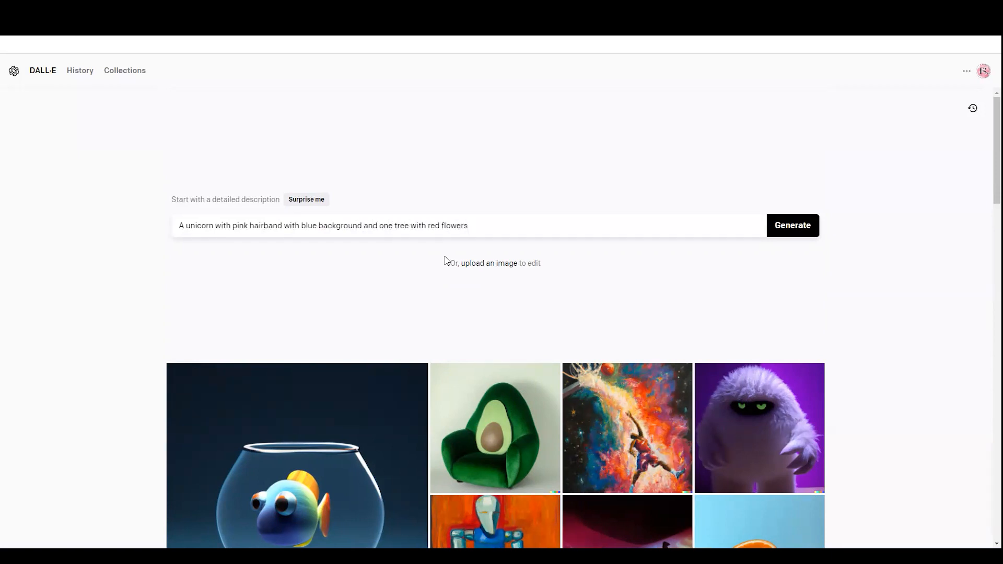
pyautogui.write('have FS text')
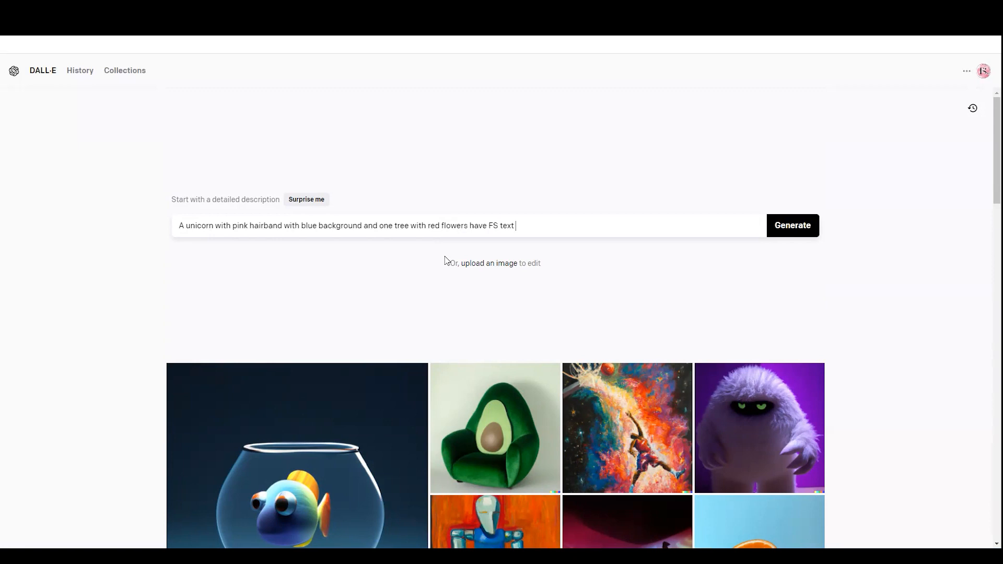
pyautogui.write('on the top right in green colour')
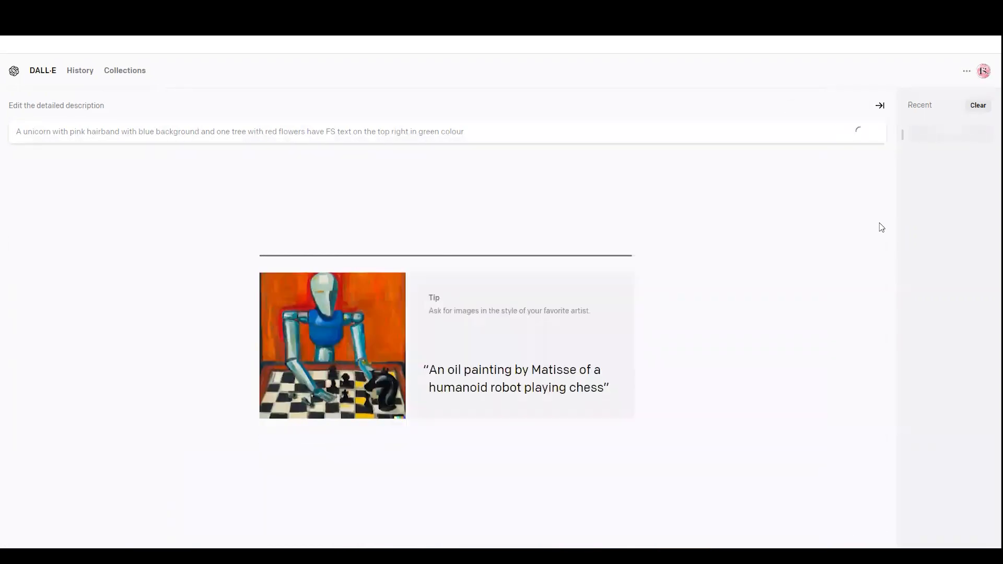
# Open the quick-actions menu on one of the four generated unicorn images.
pyautogui.click(858, 131)
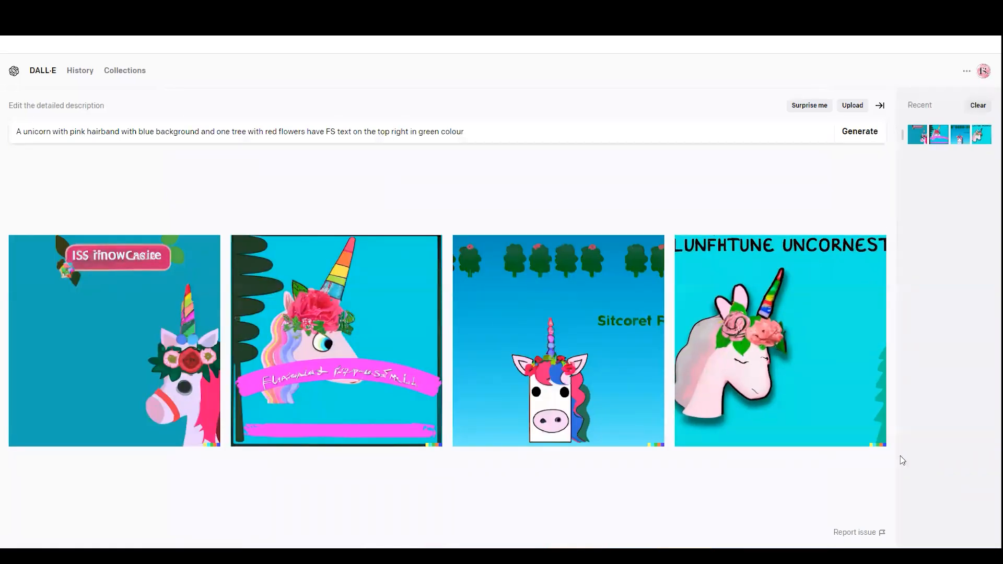
pyautogui.moveTo(817, 452)
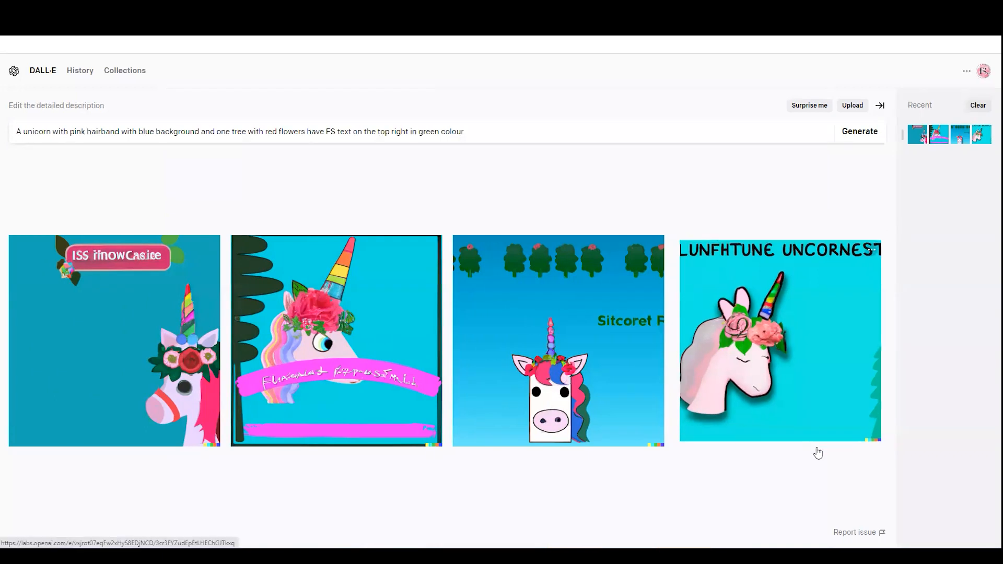
pyautogui.click(205, 250)
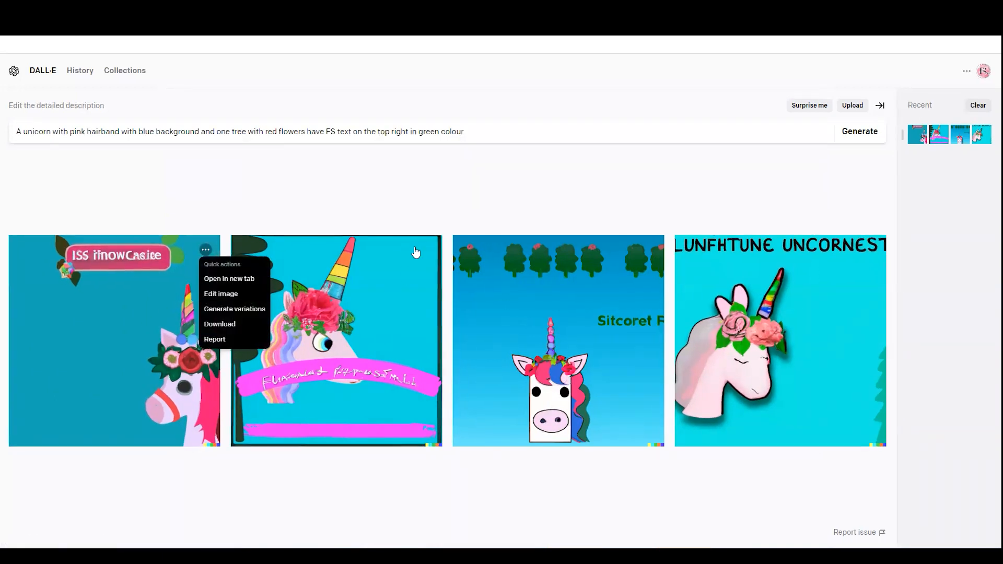
# Erase the garbled text on the second unicorn's pink banner and generate new fills.
pyautogui.click(220, 293)
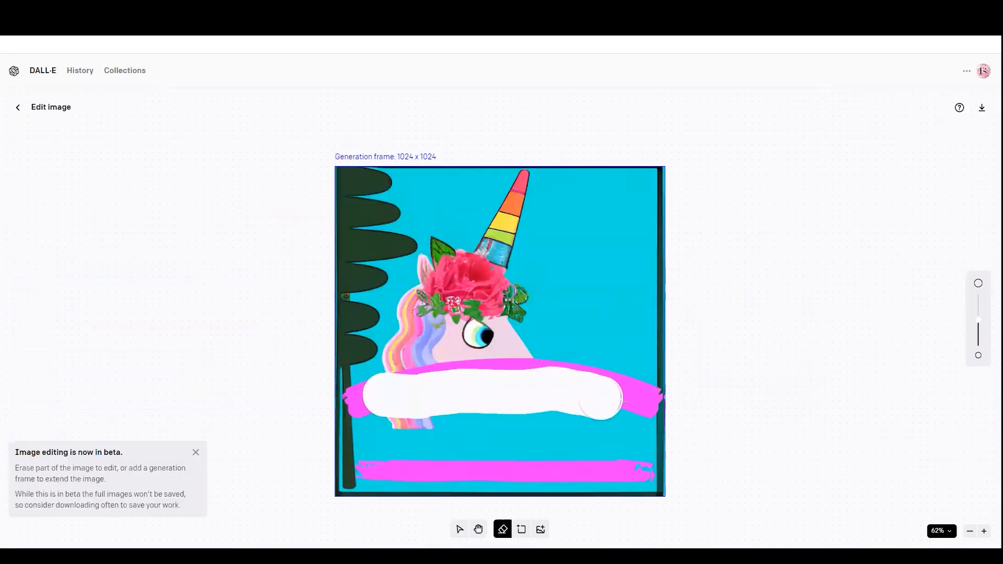
pyautogui.click(502, 529)
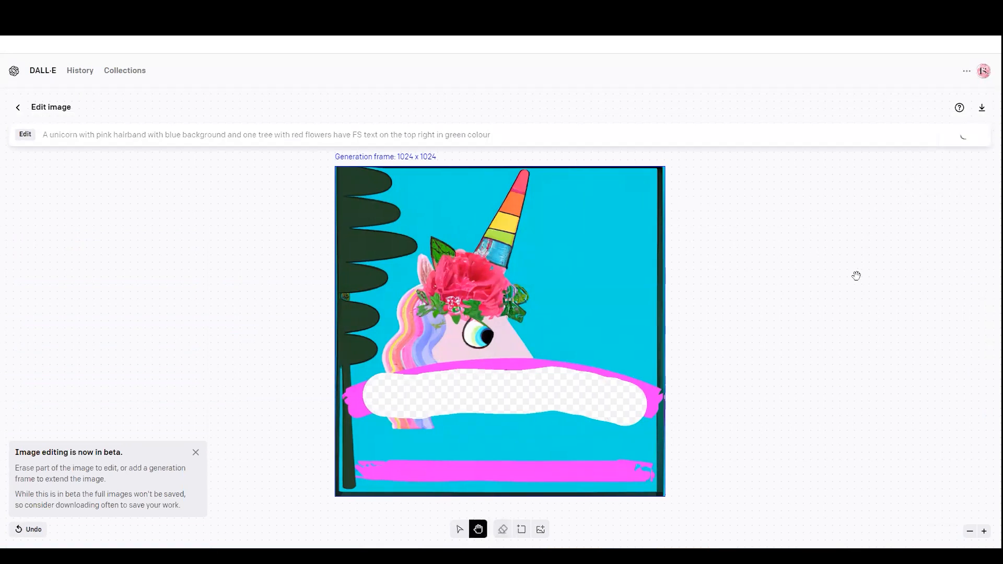
pyautogui.click(17, 107)
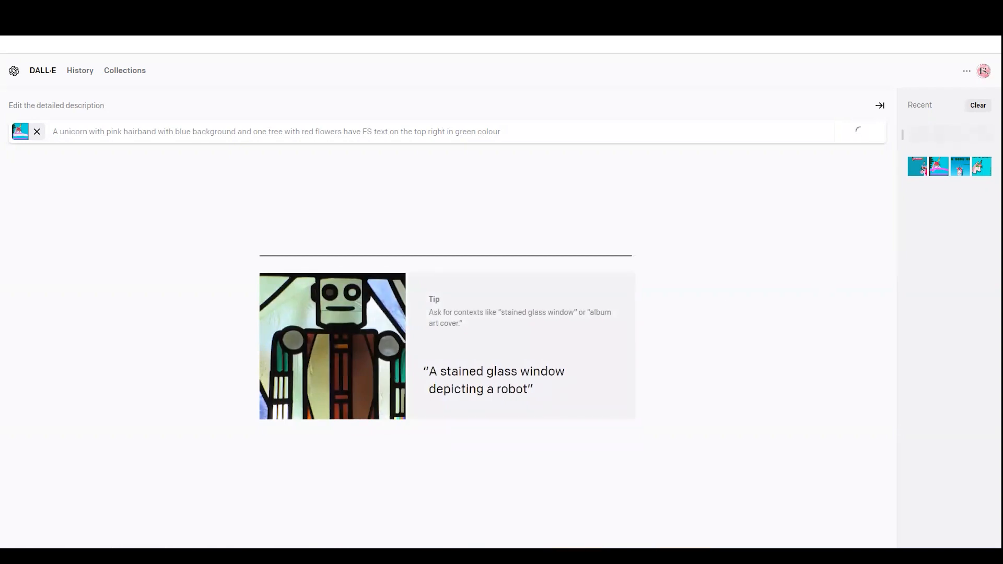
pyautogui.click(859, 131)
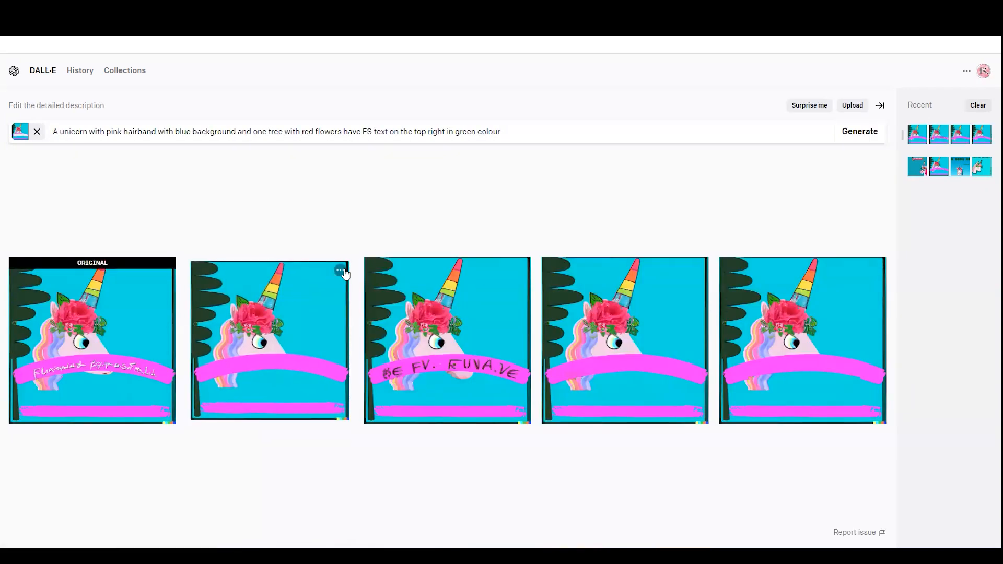
pyautogui.click(340, 270)
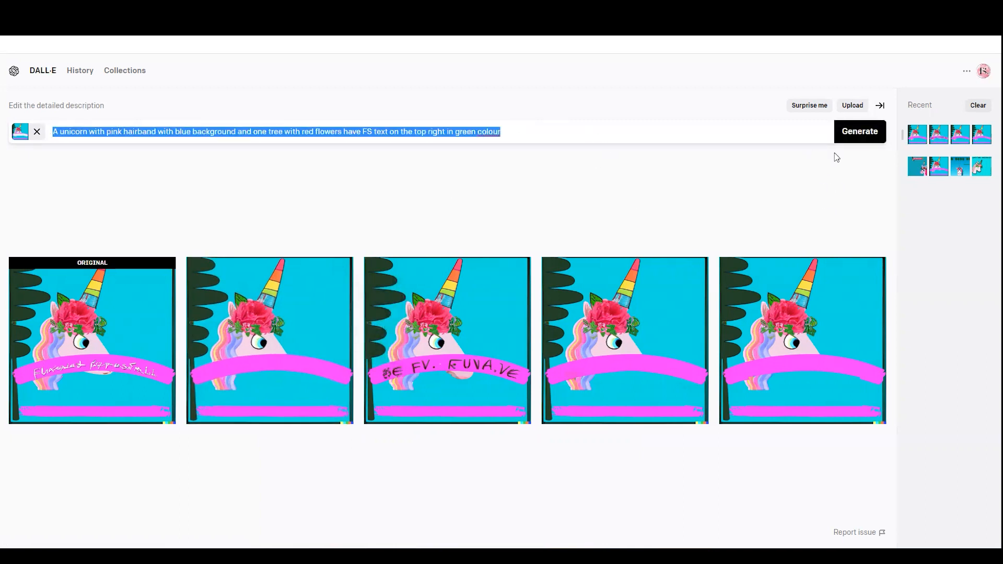
pyautogui.moveTo(820, 192)
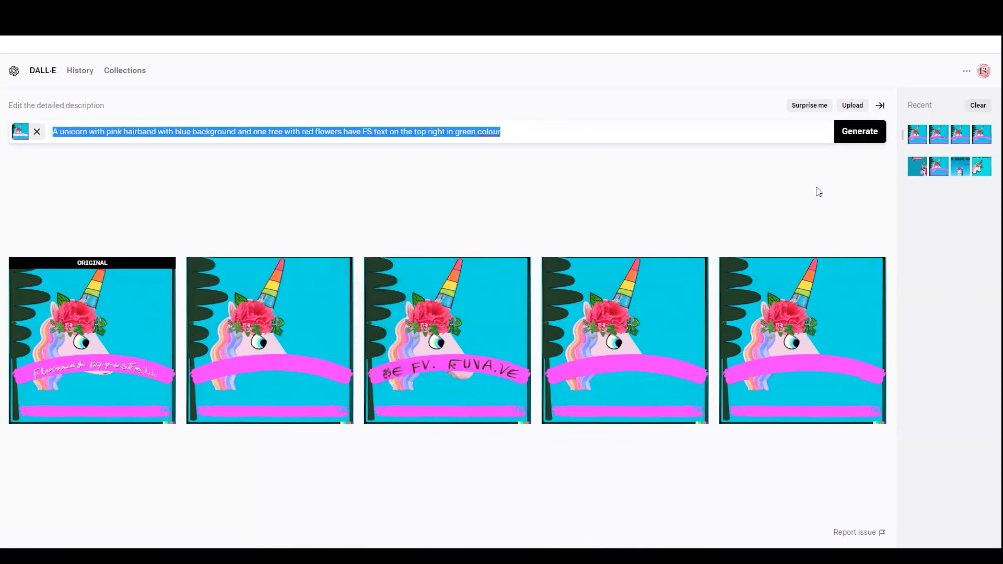
pyautogui.moveTo(344, 271)
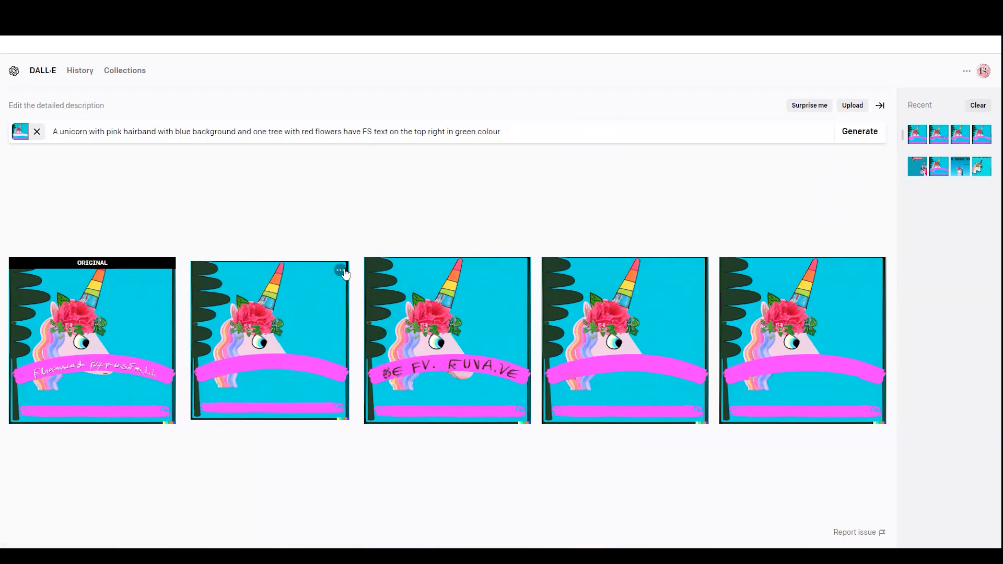
pyautogui.click(340, 269)
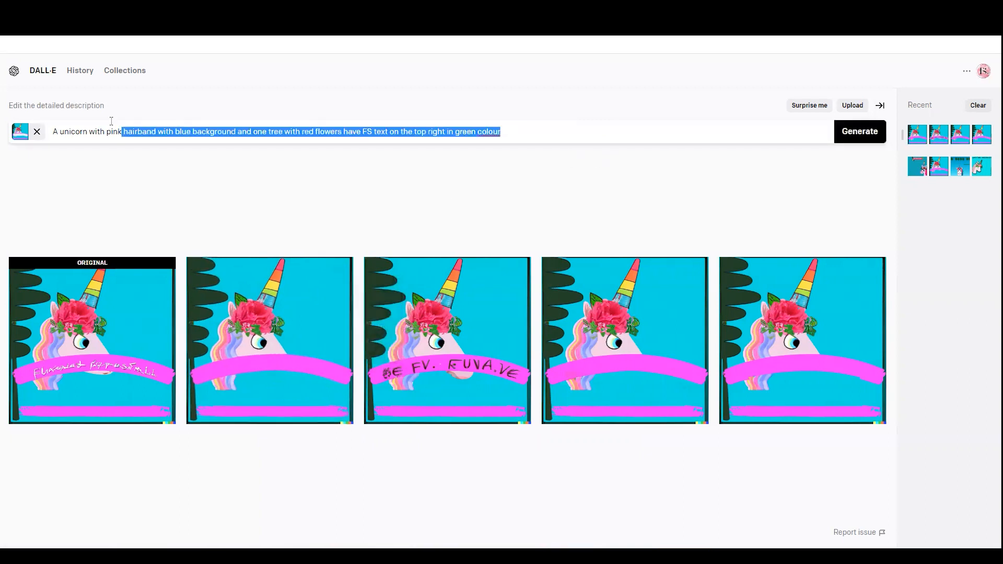
pyautogui.click(341, 270)
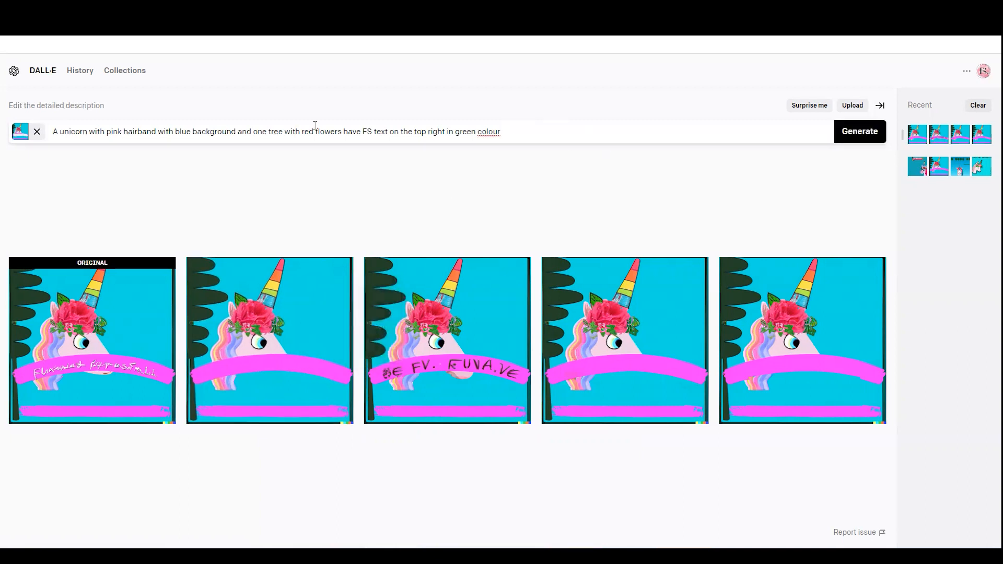
pyautogui.click(340, 270)
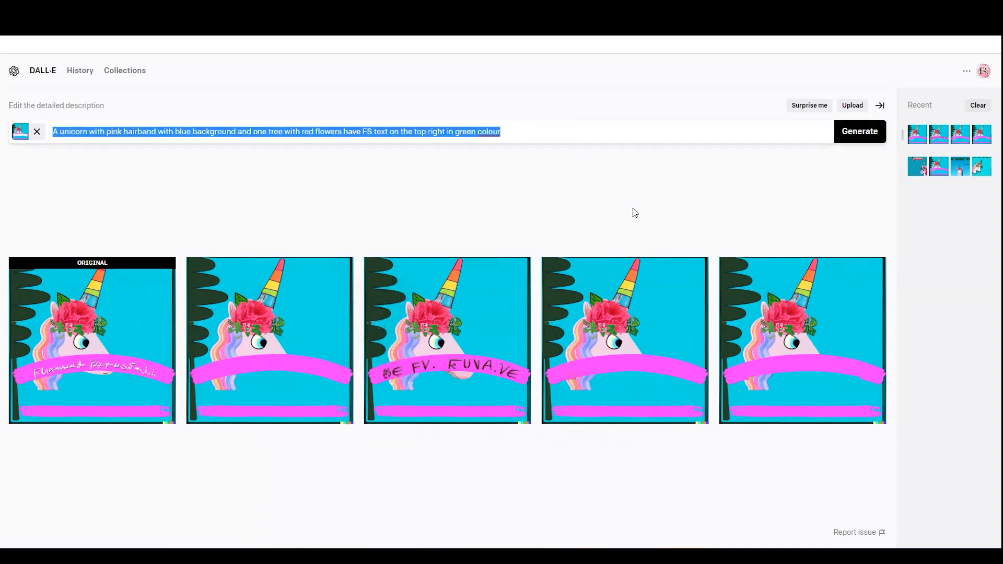
pyautogui.click(340, 270)
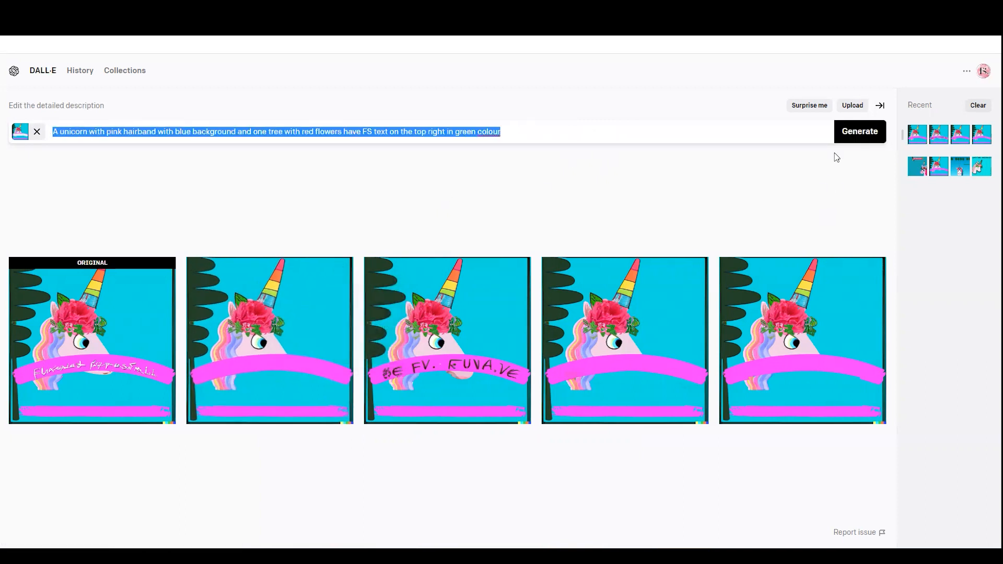
pyautogui.click(340, 269)
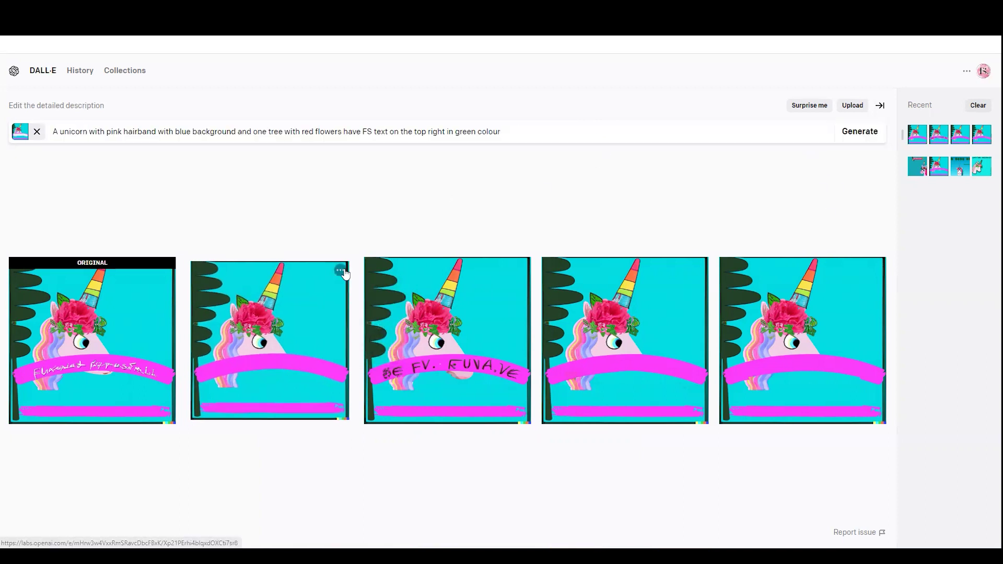
pyautogui.click(339, 270)
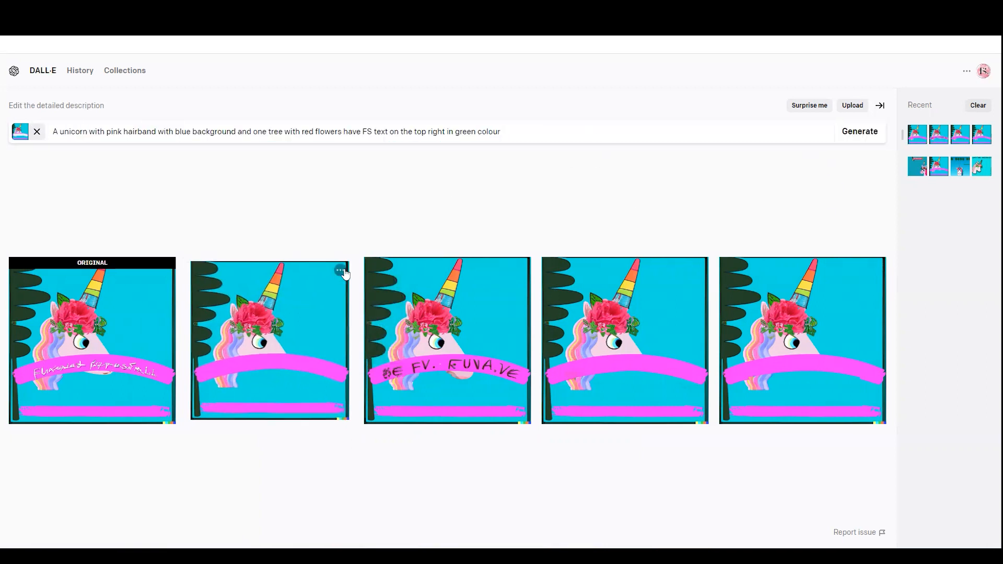
pyautogui.moveTo(569, 157)
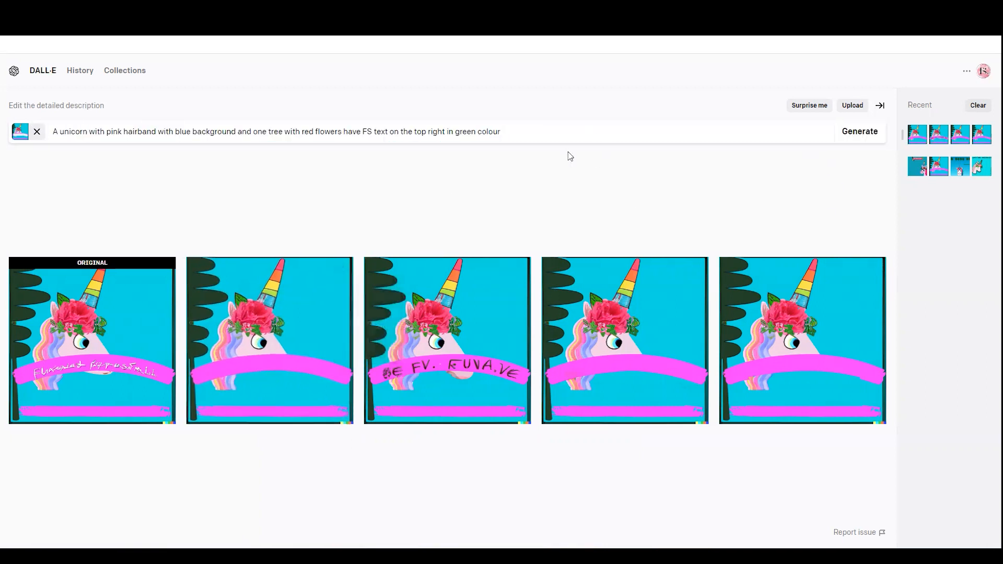
pyautogui.moveTo(339, 270)
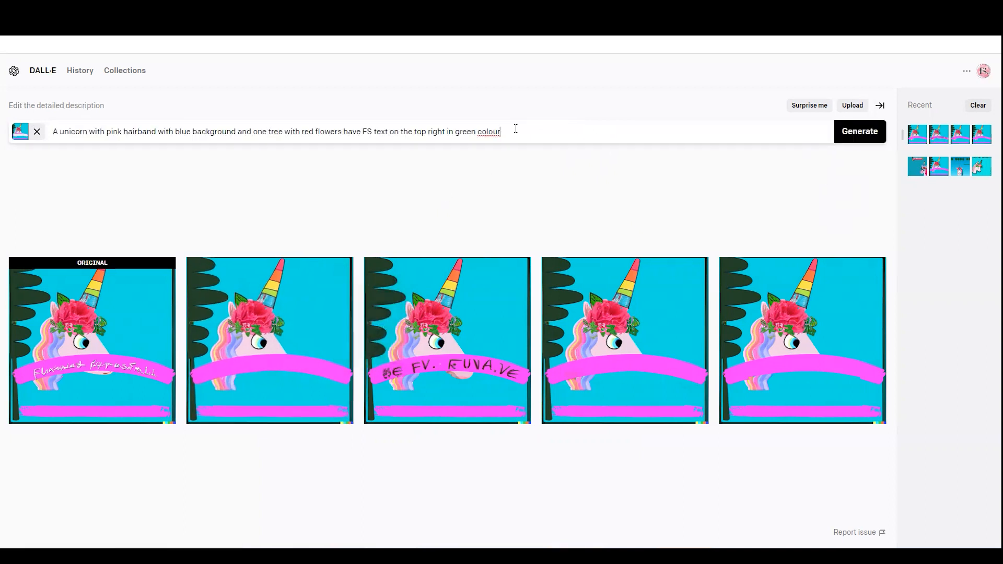
# Edit the second variation and generate a red flower painting in an upper-right frame.
pyautogui.click(340, 270)
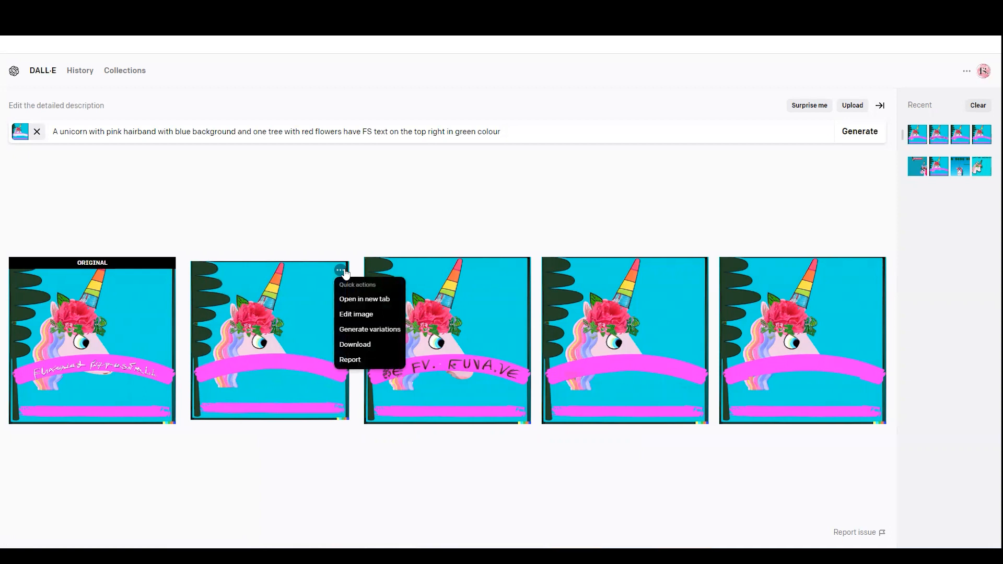
pyautogui.click(356, 314)
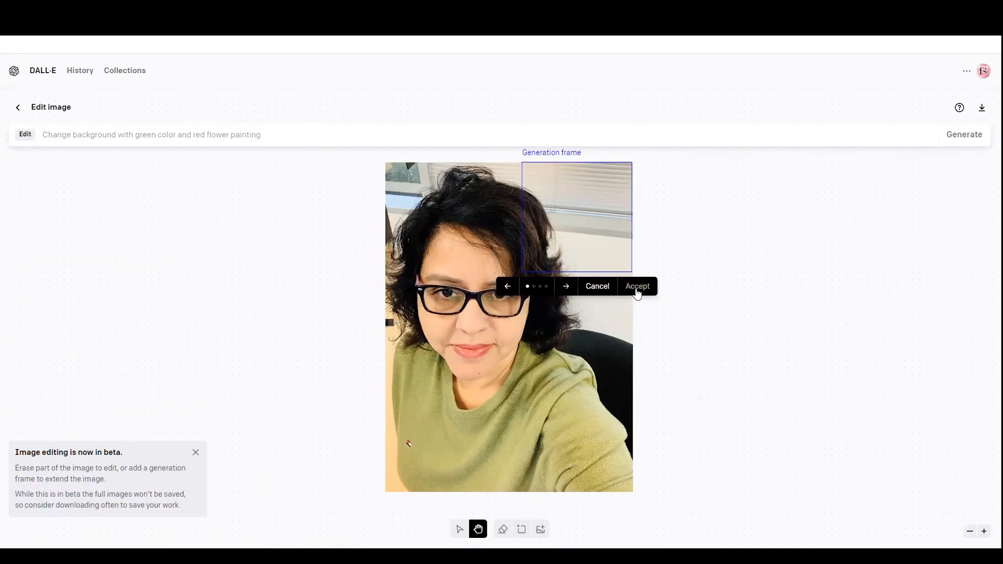
pyautogui.click(635, 285)
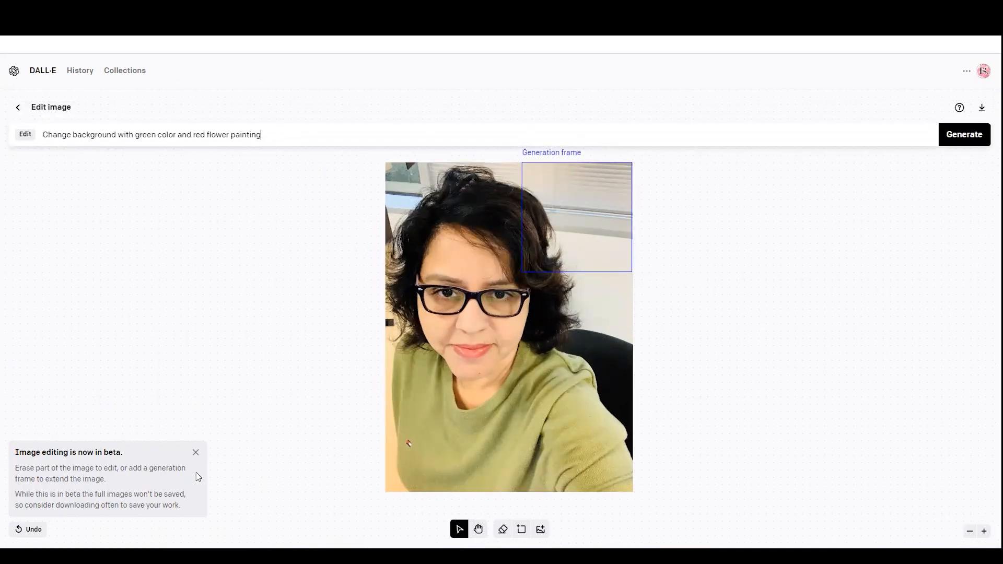
pyautogui.click(502, 529)
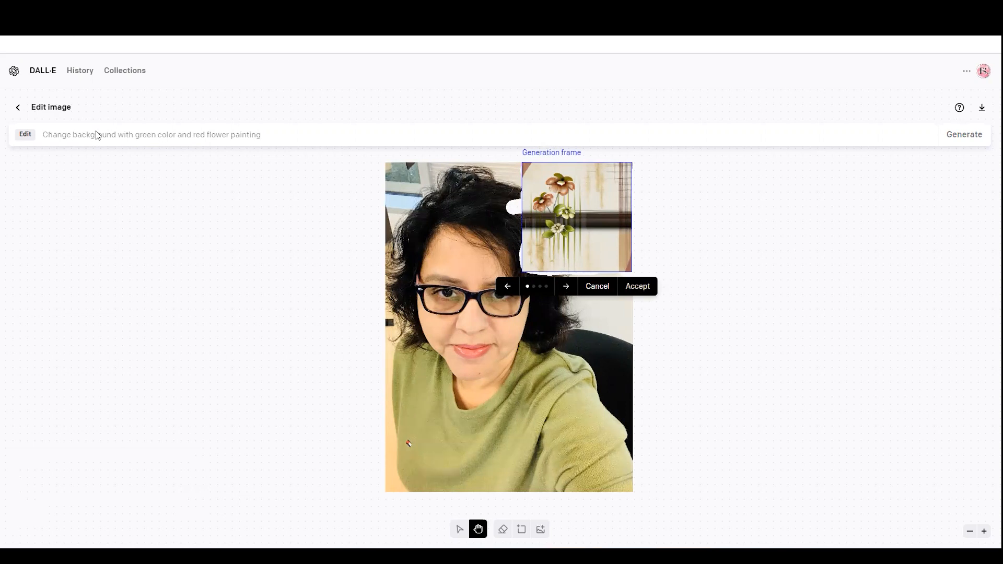
# Generate a white cat with green eyes in the upper-right frame and accept it.
pyautogui.click(597, 286)
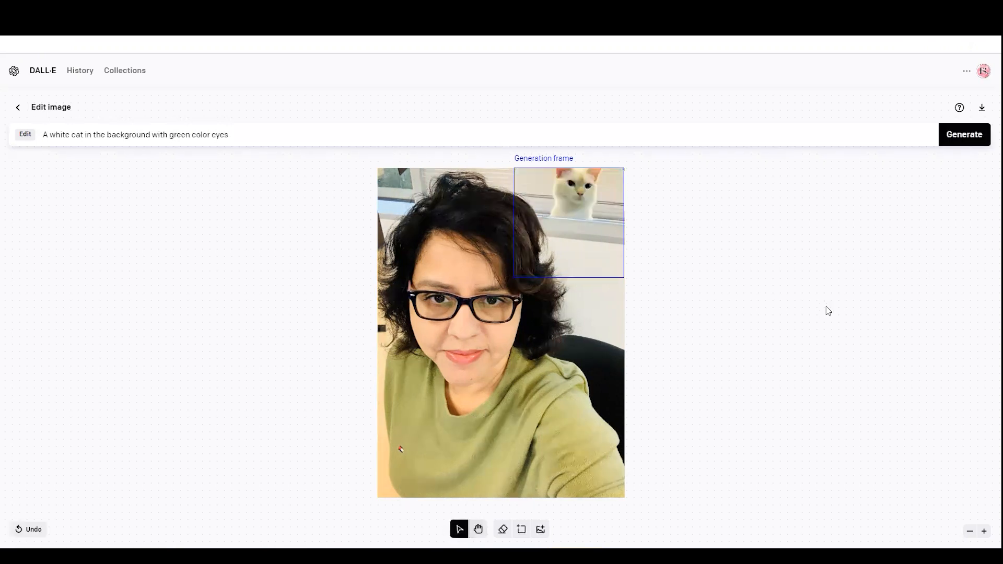
pyautogui.click(478, 529)
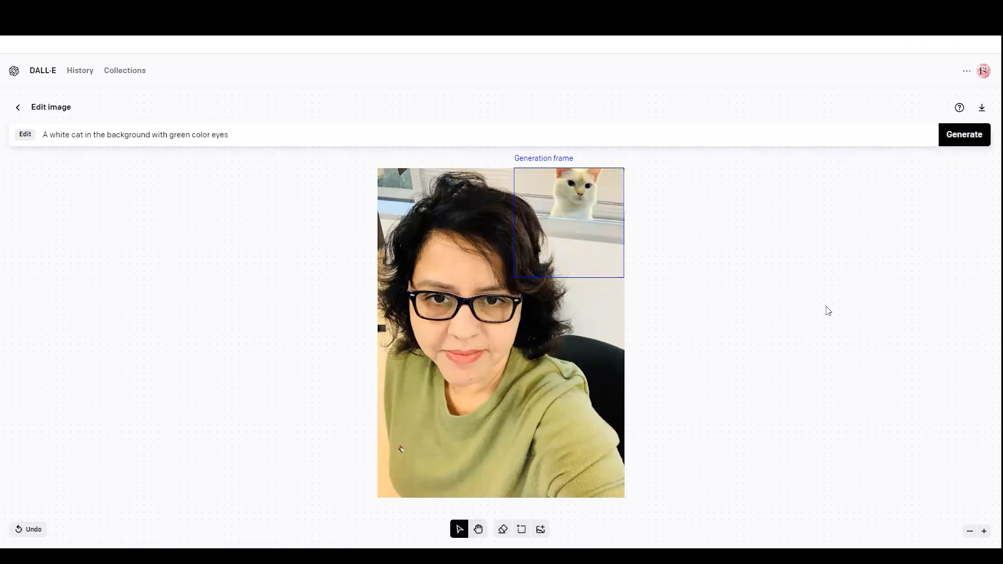
pyautogui.moveTo(515, 322)
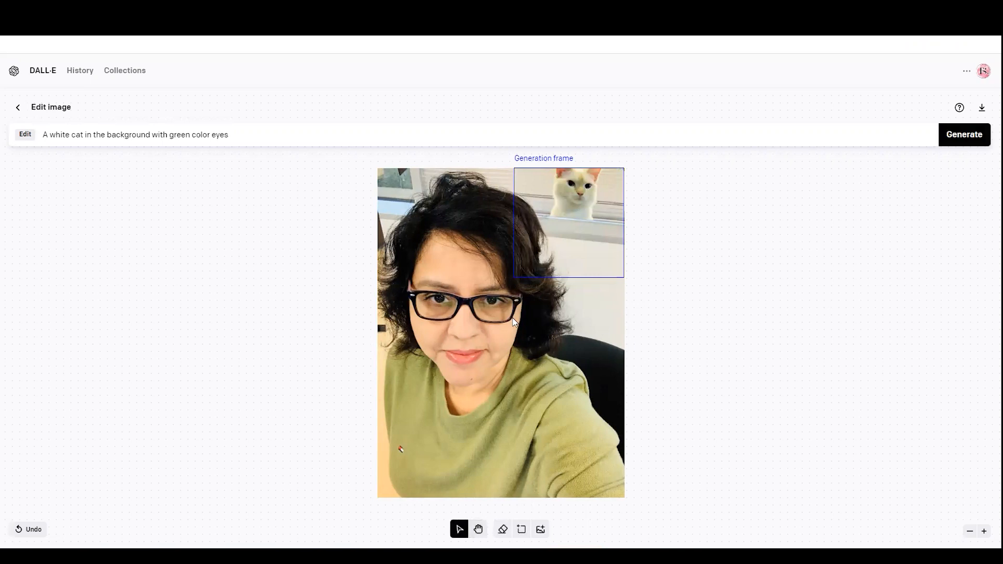
pyautogui.moveTo(603, 329)
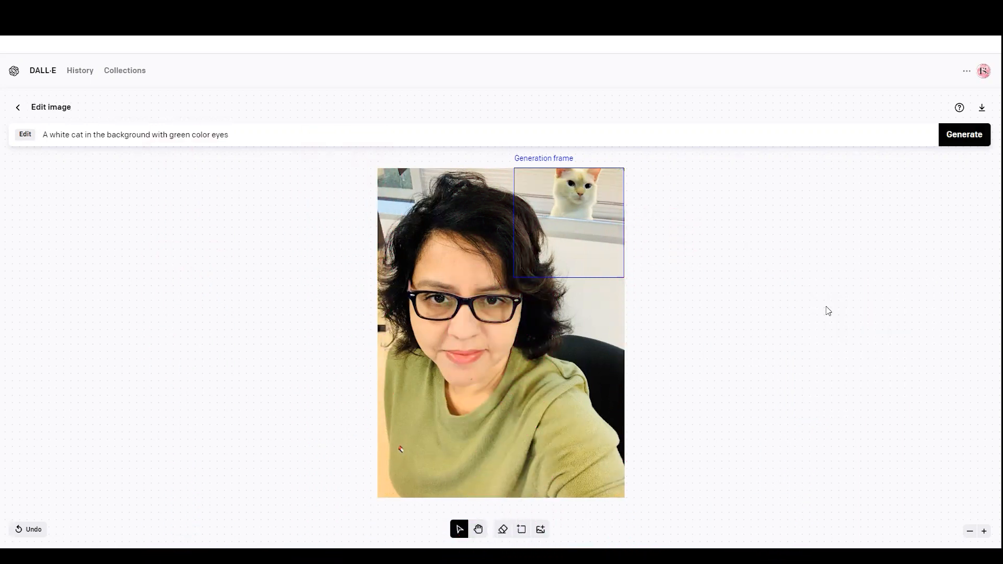
pyautogui.moveTo(502, 531)
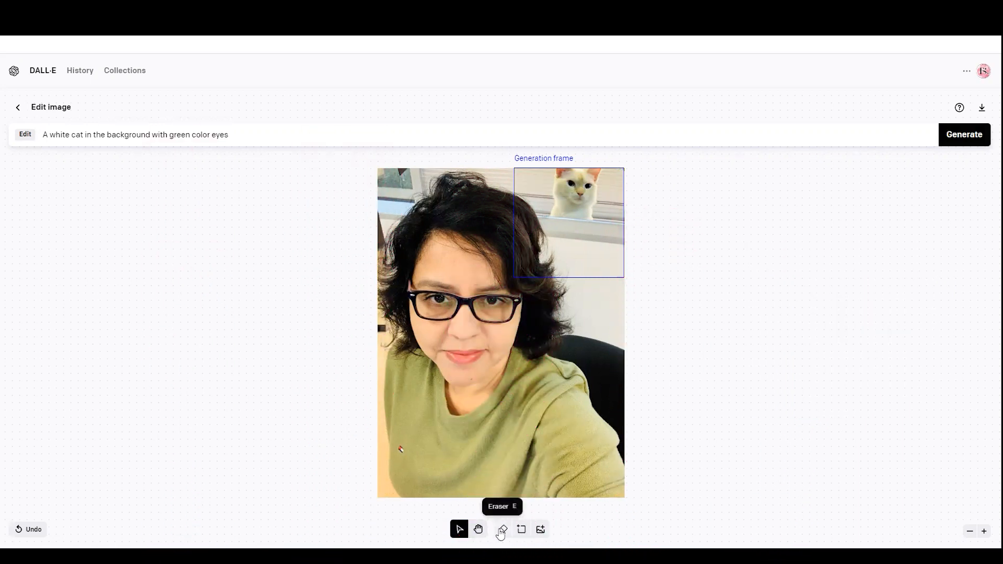
pyautogui.moveTo(501, 530)
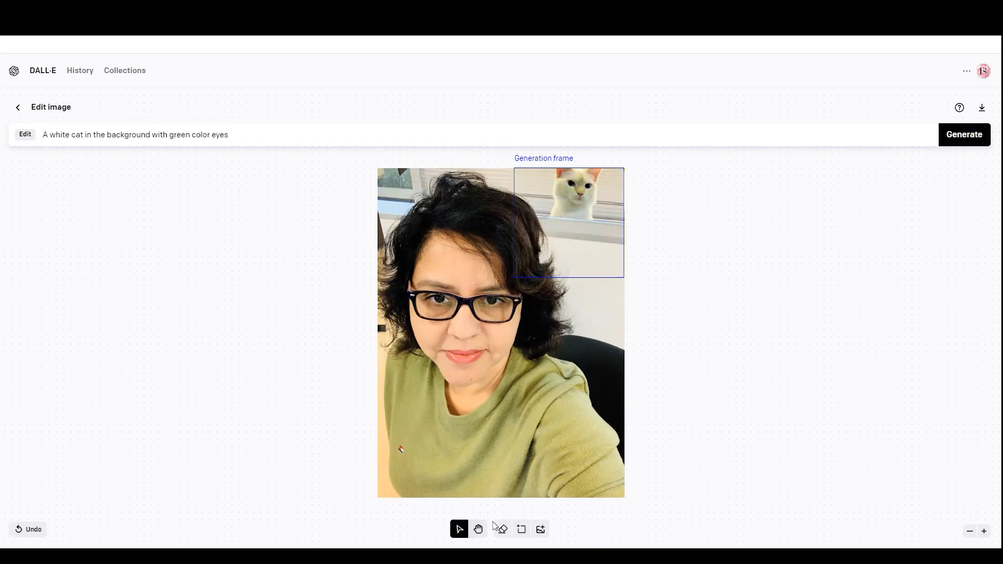
pyautogui.moveTo(500, 529)
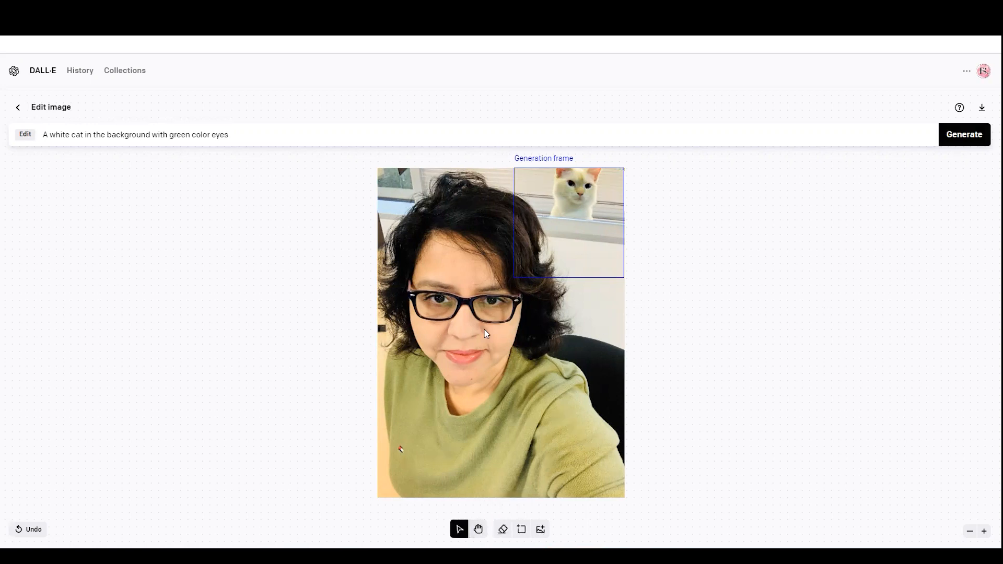
# Try a 'remove glasses' fill over the eyes, then cancel it and undo the erasing.
pyautogui.click(502, 529)
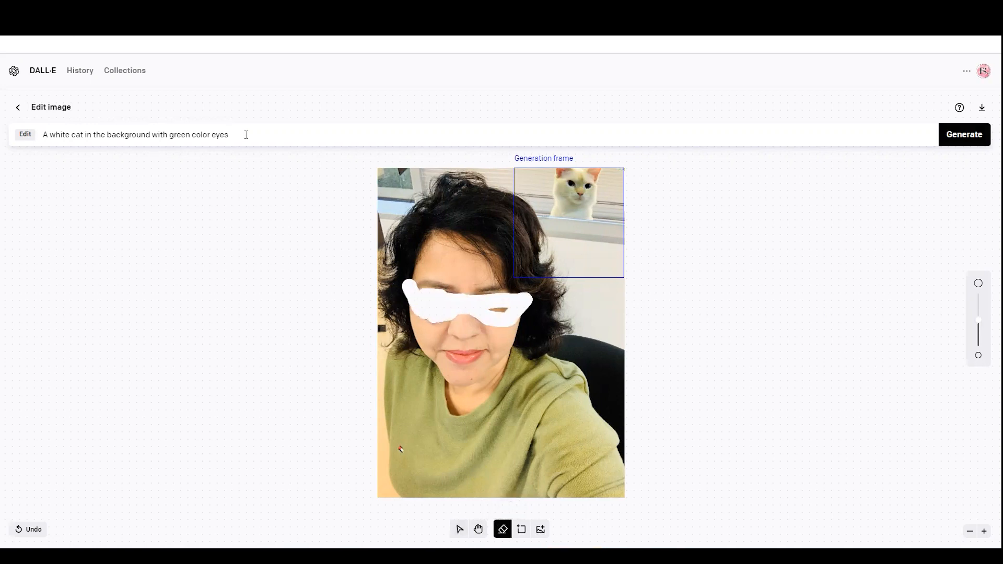
pyautogui.write('remove glasses')
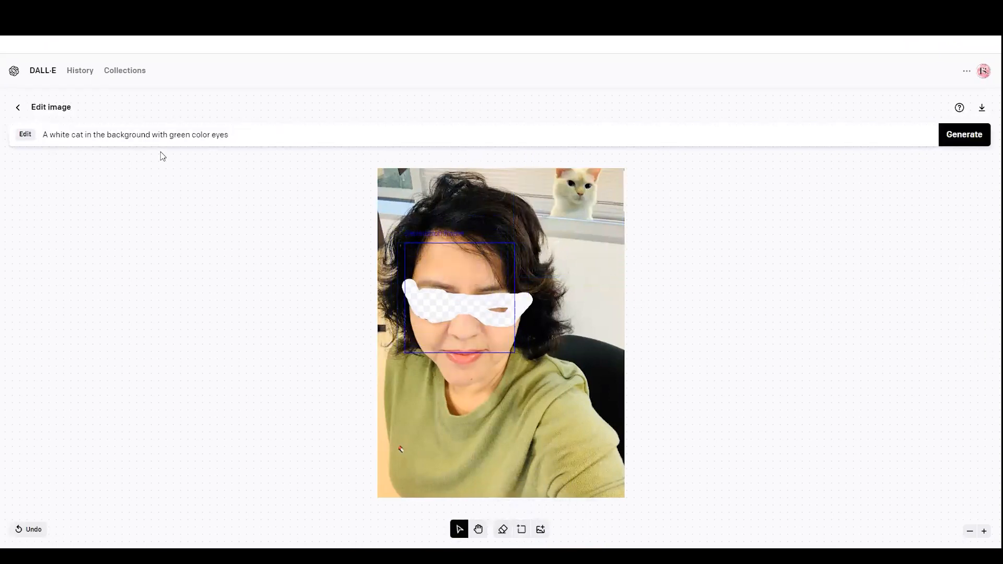
pyautogui.write('remove glasses')
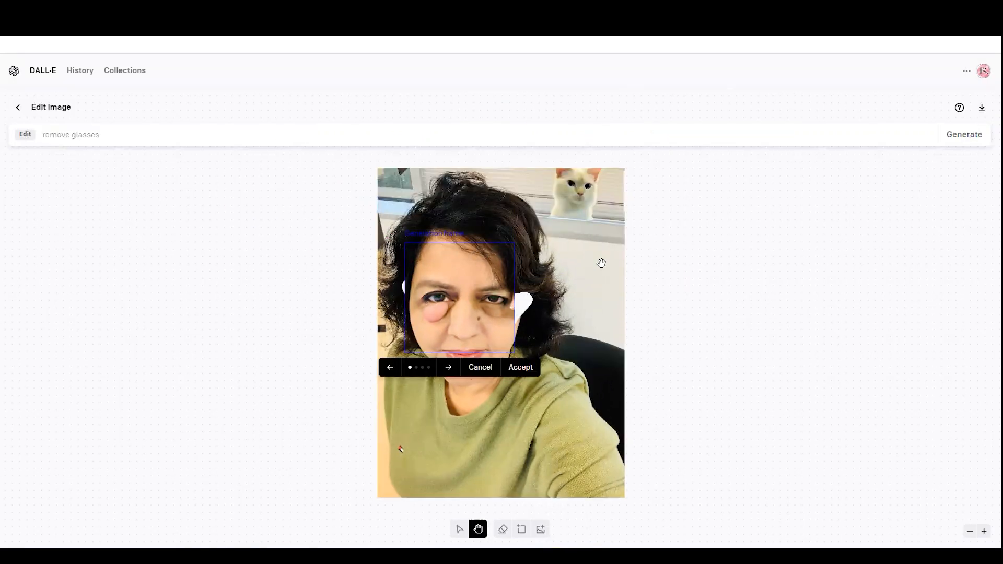
pyautogui.click(520, 367)
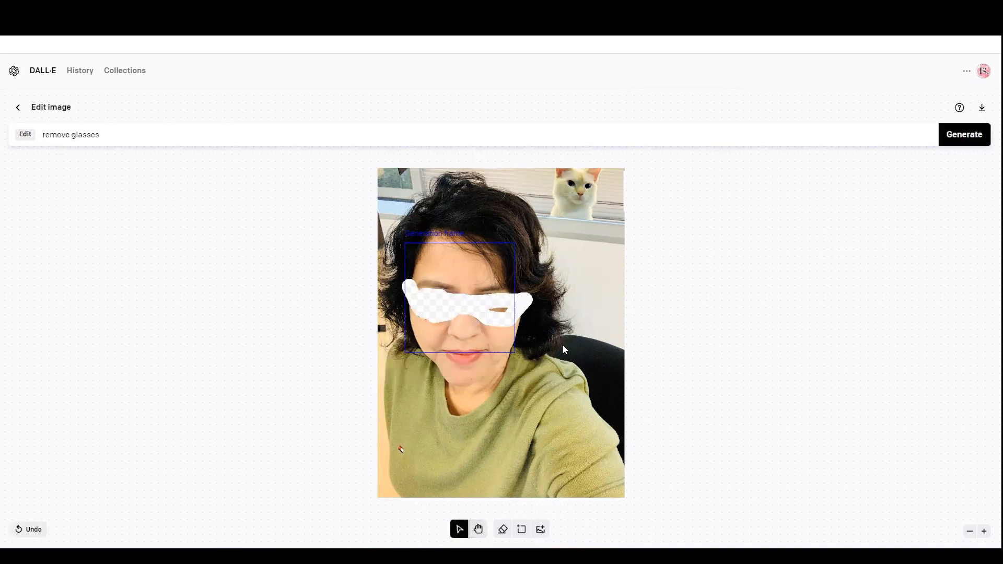
pyautogui.click(963, 134)
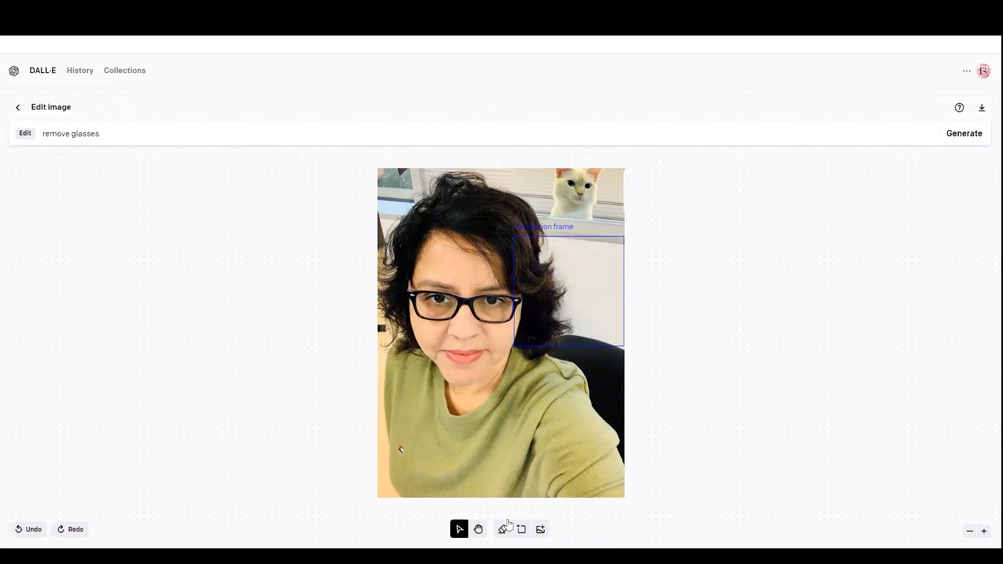
# Cancel the cat food and toys results and bring up the penguin-on-ice-moon generations.
pyautogui.click(963, 133)
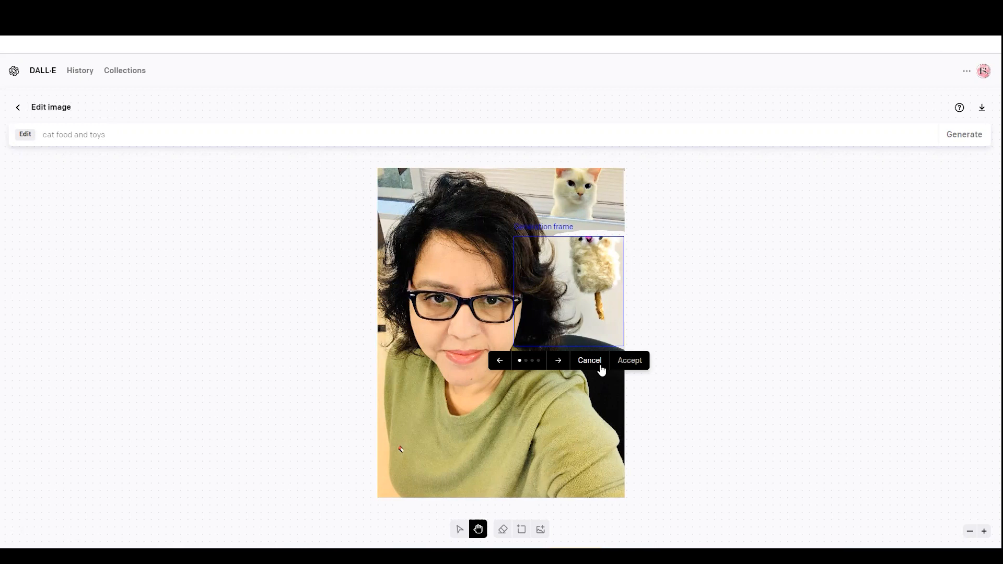
pyautogui.moveTo(589, 360)
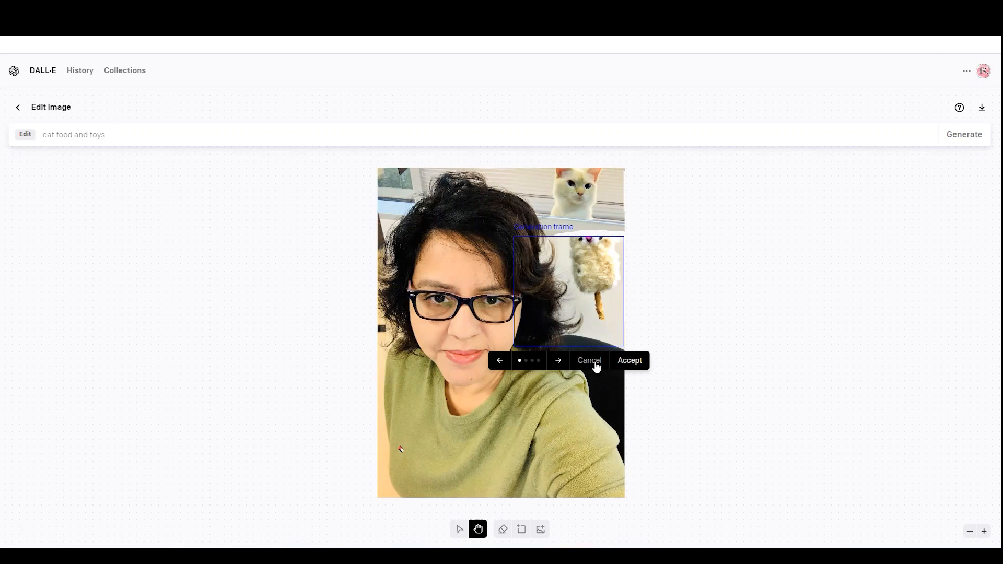
pyautogui.click(588, 360)
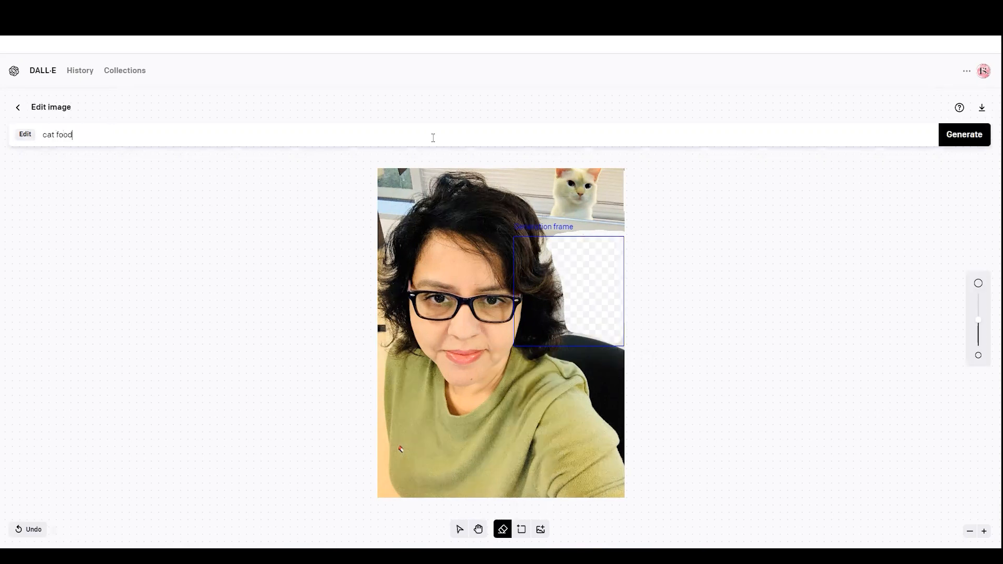
pyautogui.write('and toys')
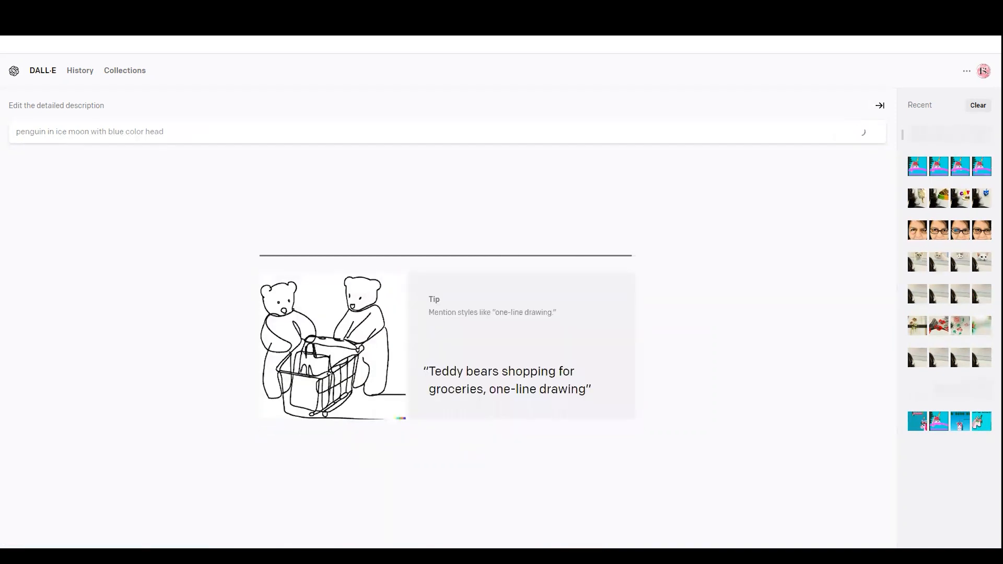
# Generate variations of the second penguin, then of the closed-eyed smiling penguin.
pyautogui.click(858, 131)
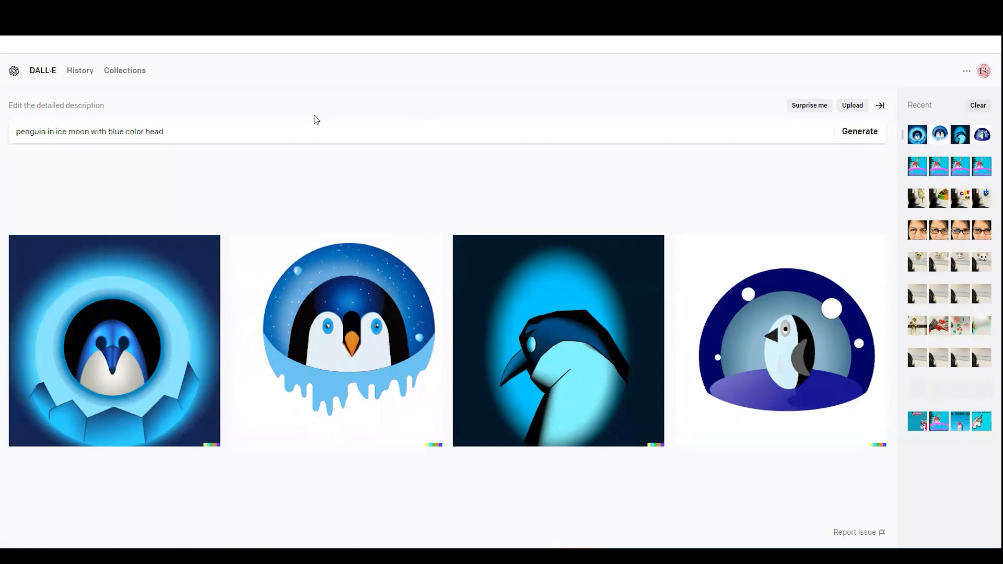
pyautogui.moveTo(374, 333)
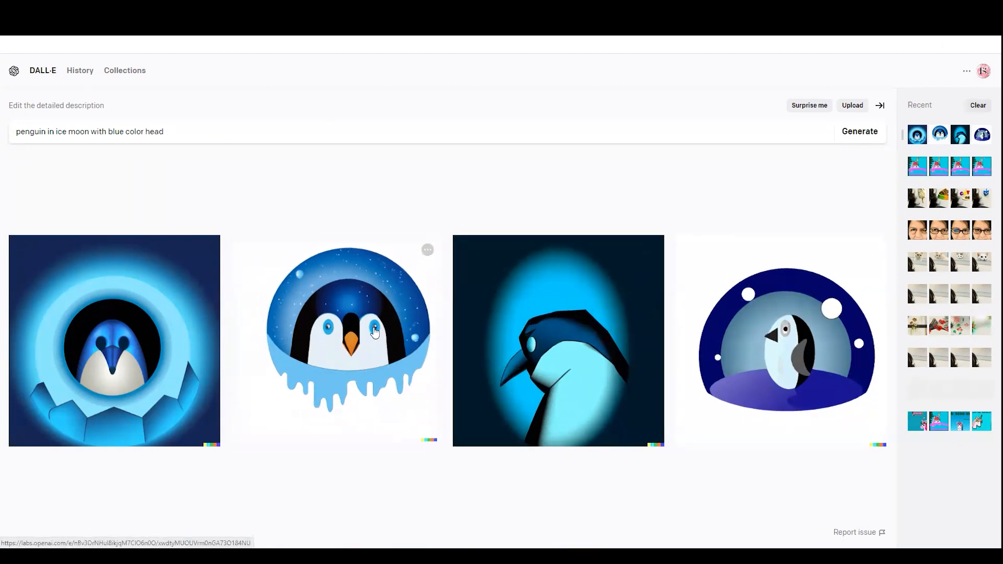
pyautogui.click(348, 341)
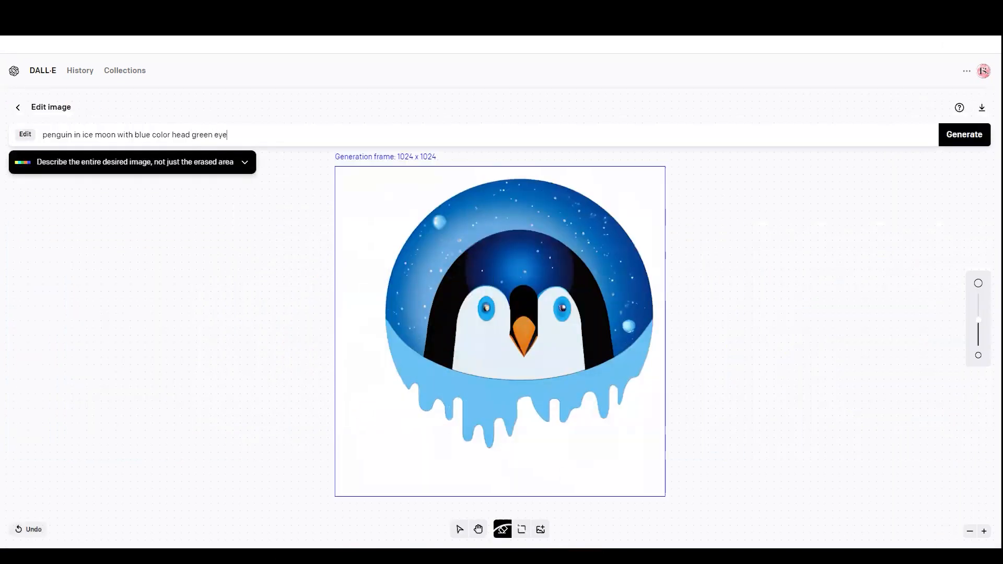
pyautogui.click(478, 529)
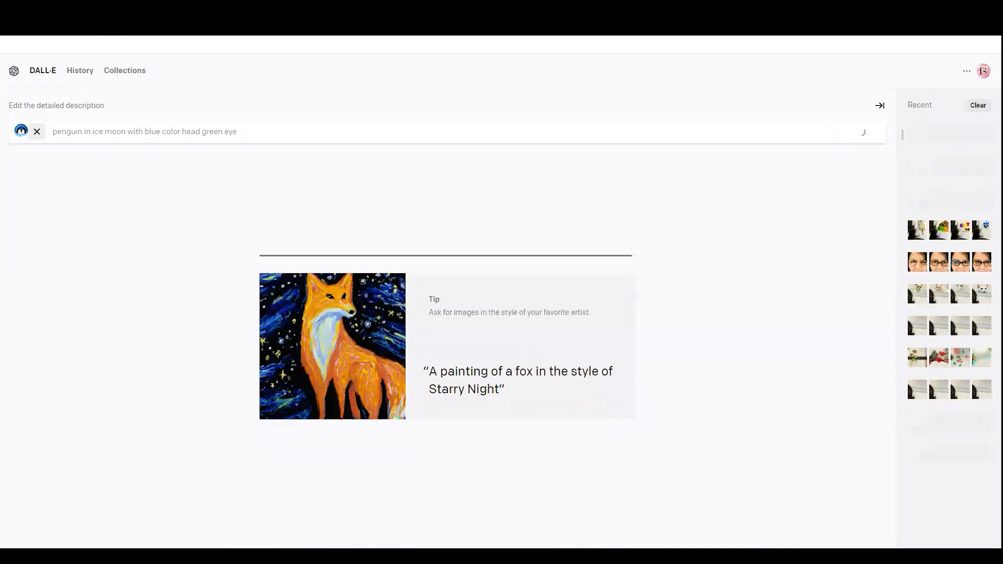
pyautogui.click(859, 131)
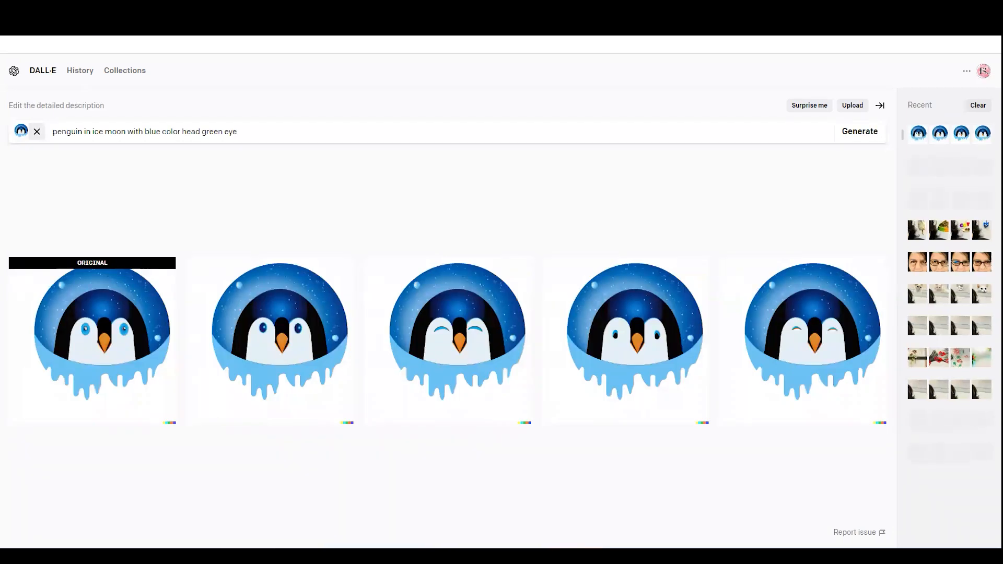
pyautogui.click(448, 333)
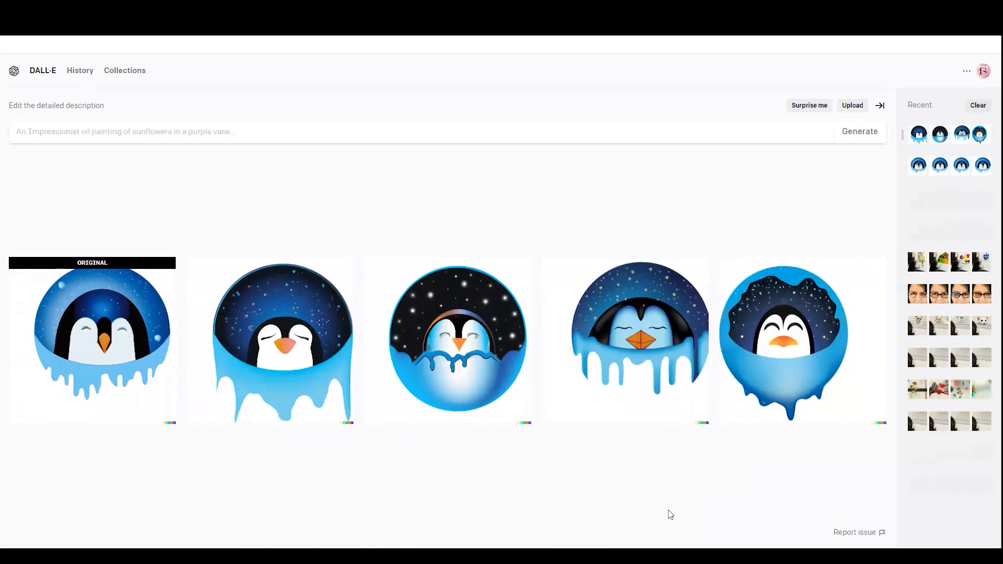
# From the start page, generate images for the prompt 'cat astronaut in pink dress'.
pyautogui.click(125, 71)
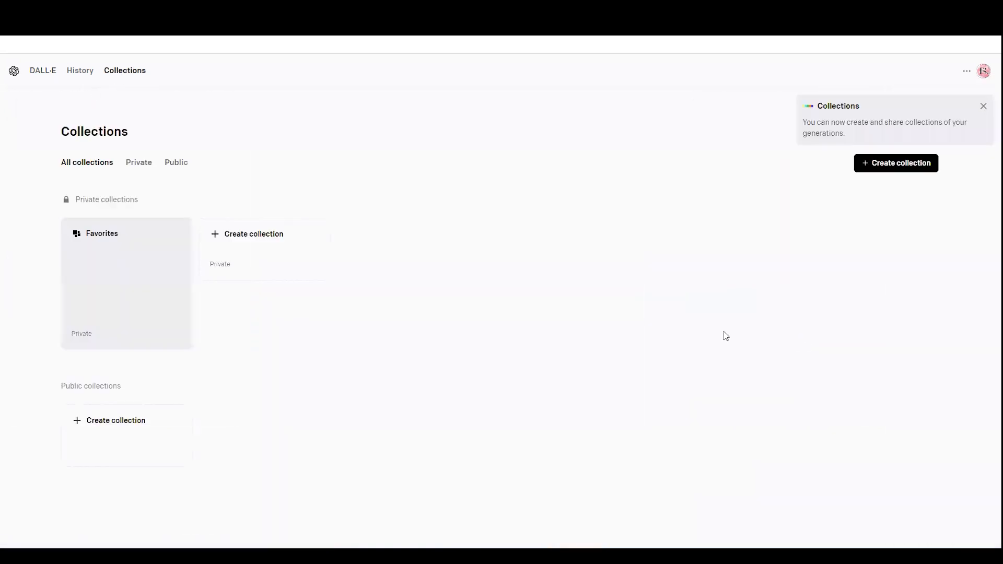
pyautogui.click(80, 71)
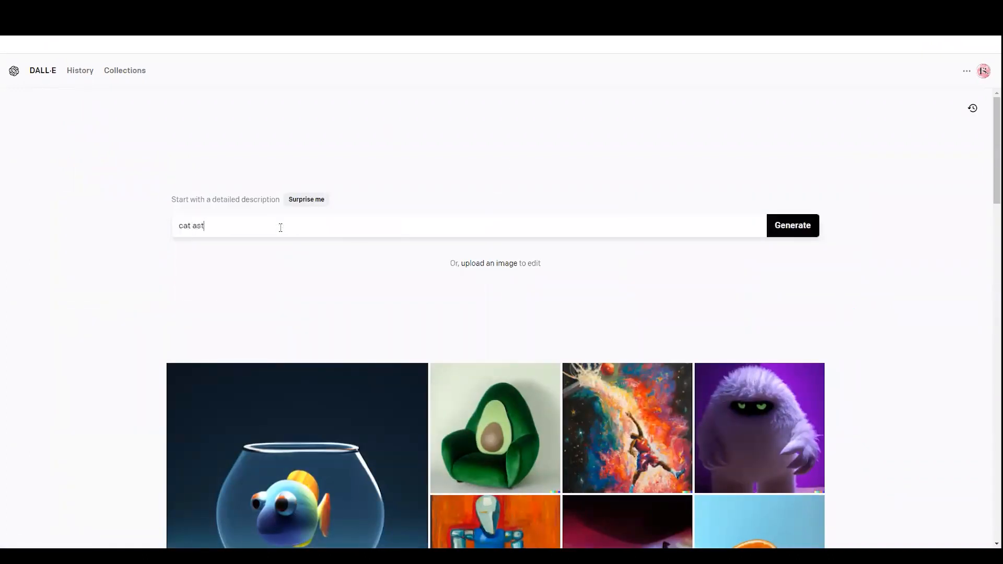
pyautogui.write('ronaut in pink dress')
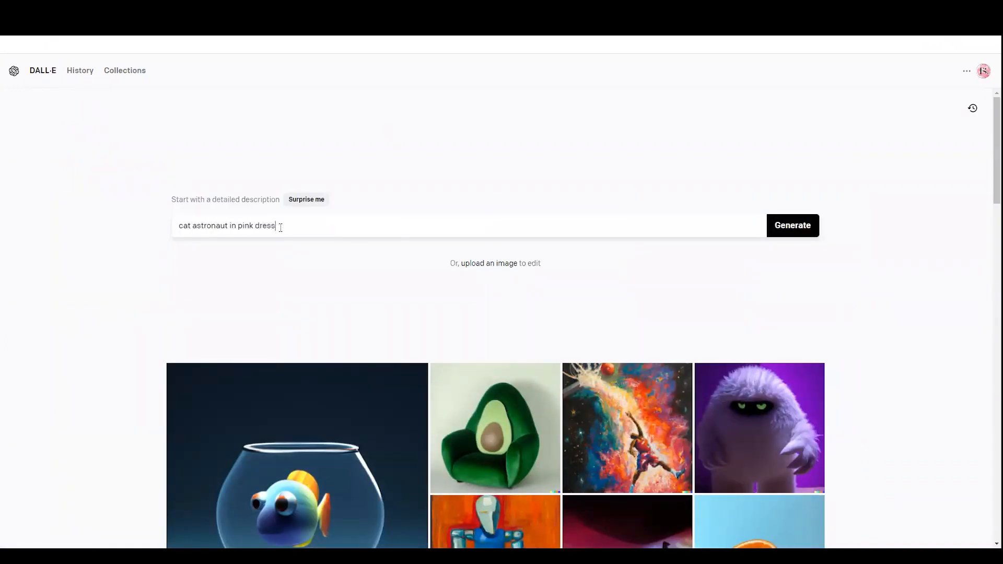
pyautogui.click(791, 225)
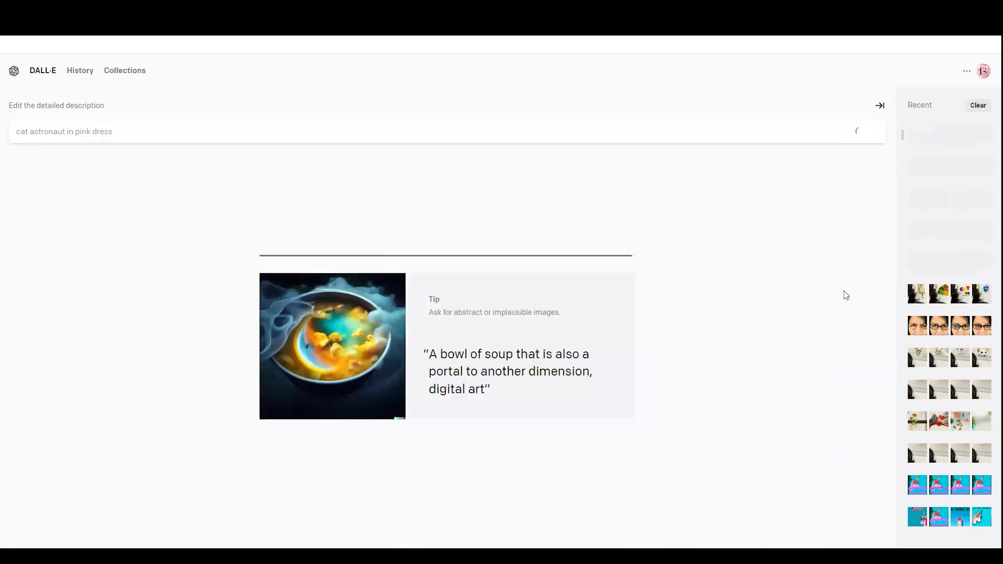
# Open the fourth, bright pink cat astronaut image and copy its share link.
pyautogui.click(858, 131)
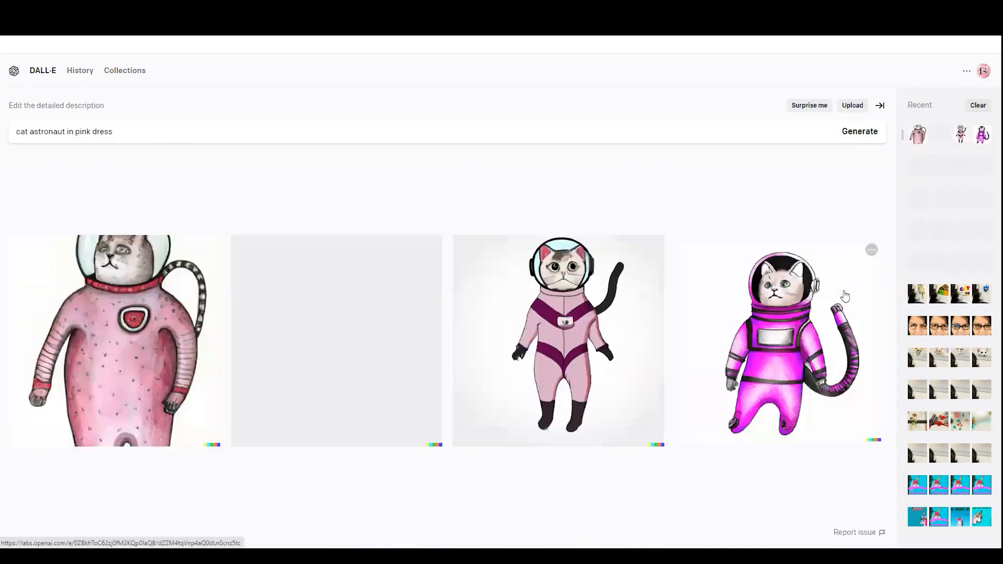
pyautogui.click(780, 342)
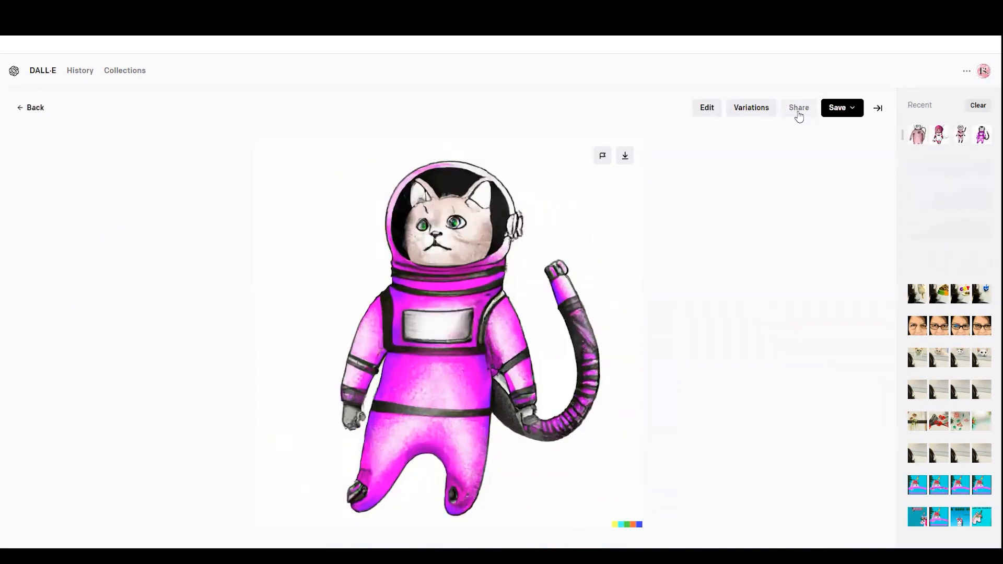
pyautogui.click(798, 107)
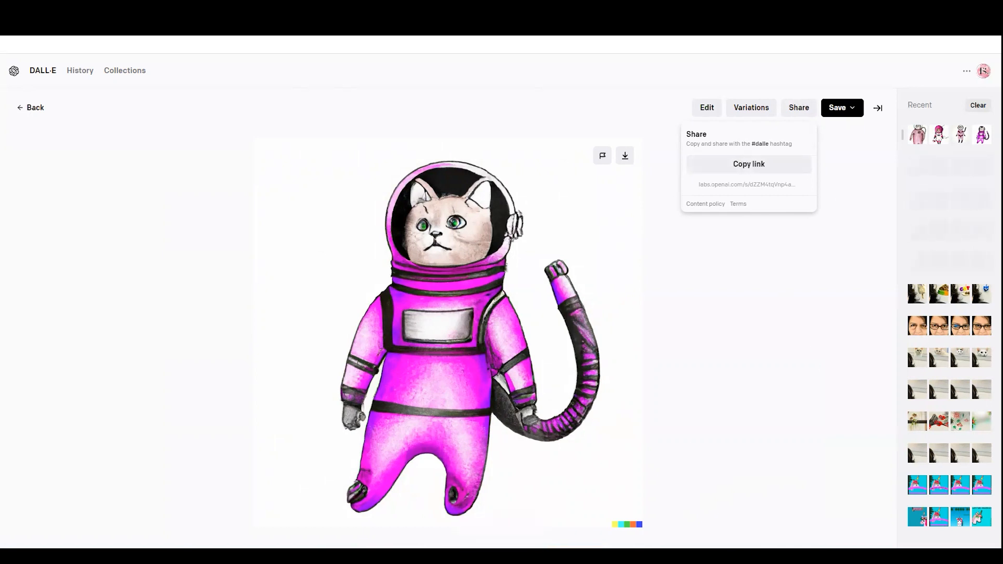
pyautogui.click(747, 163)
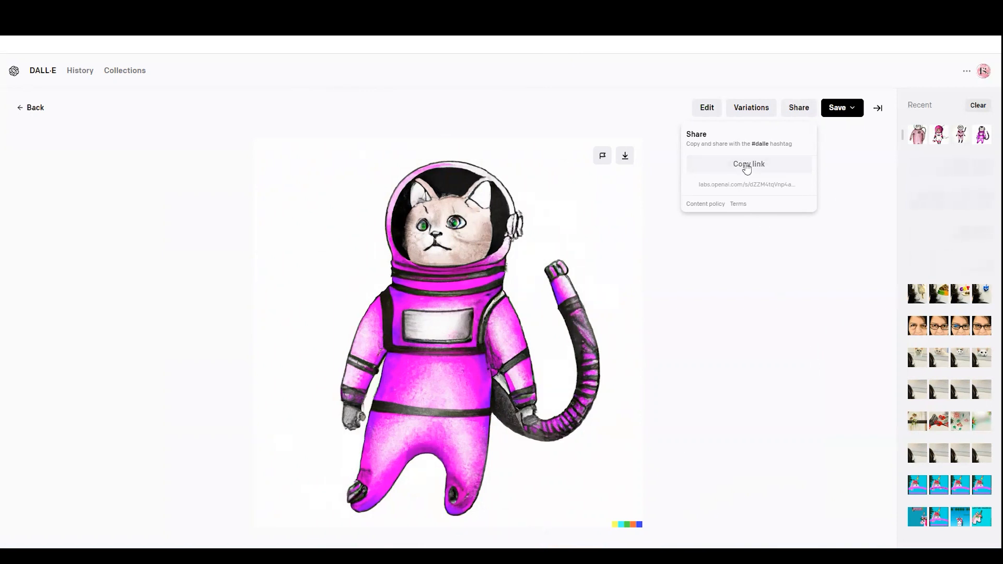
pyautogui.click(748, 164)
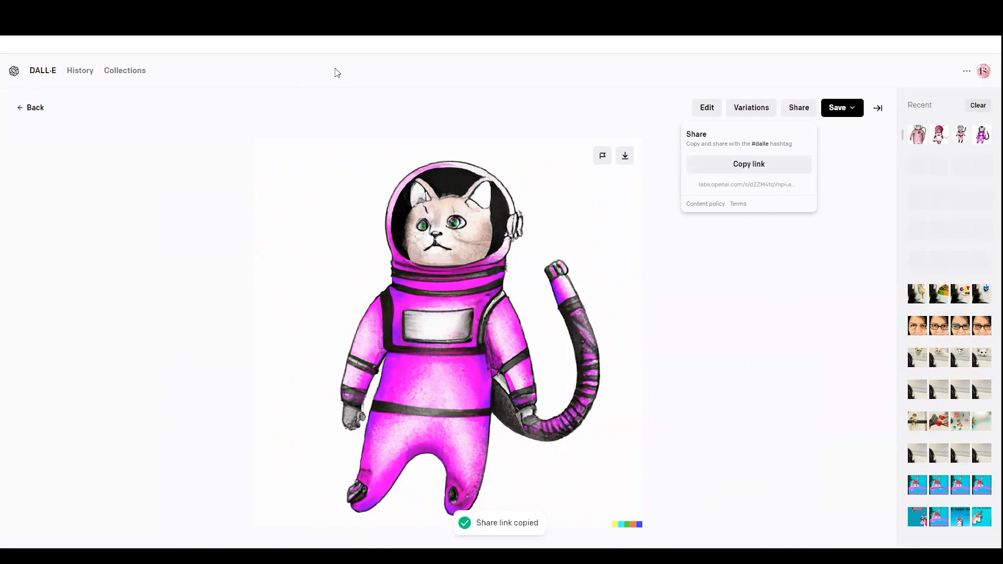